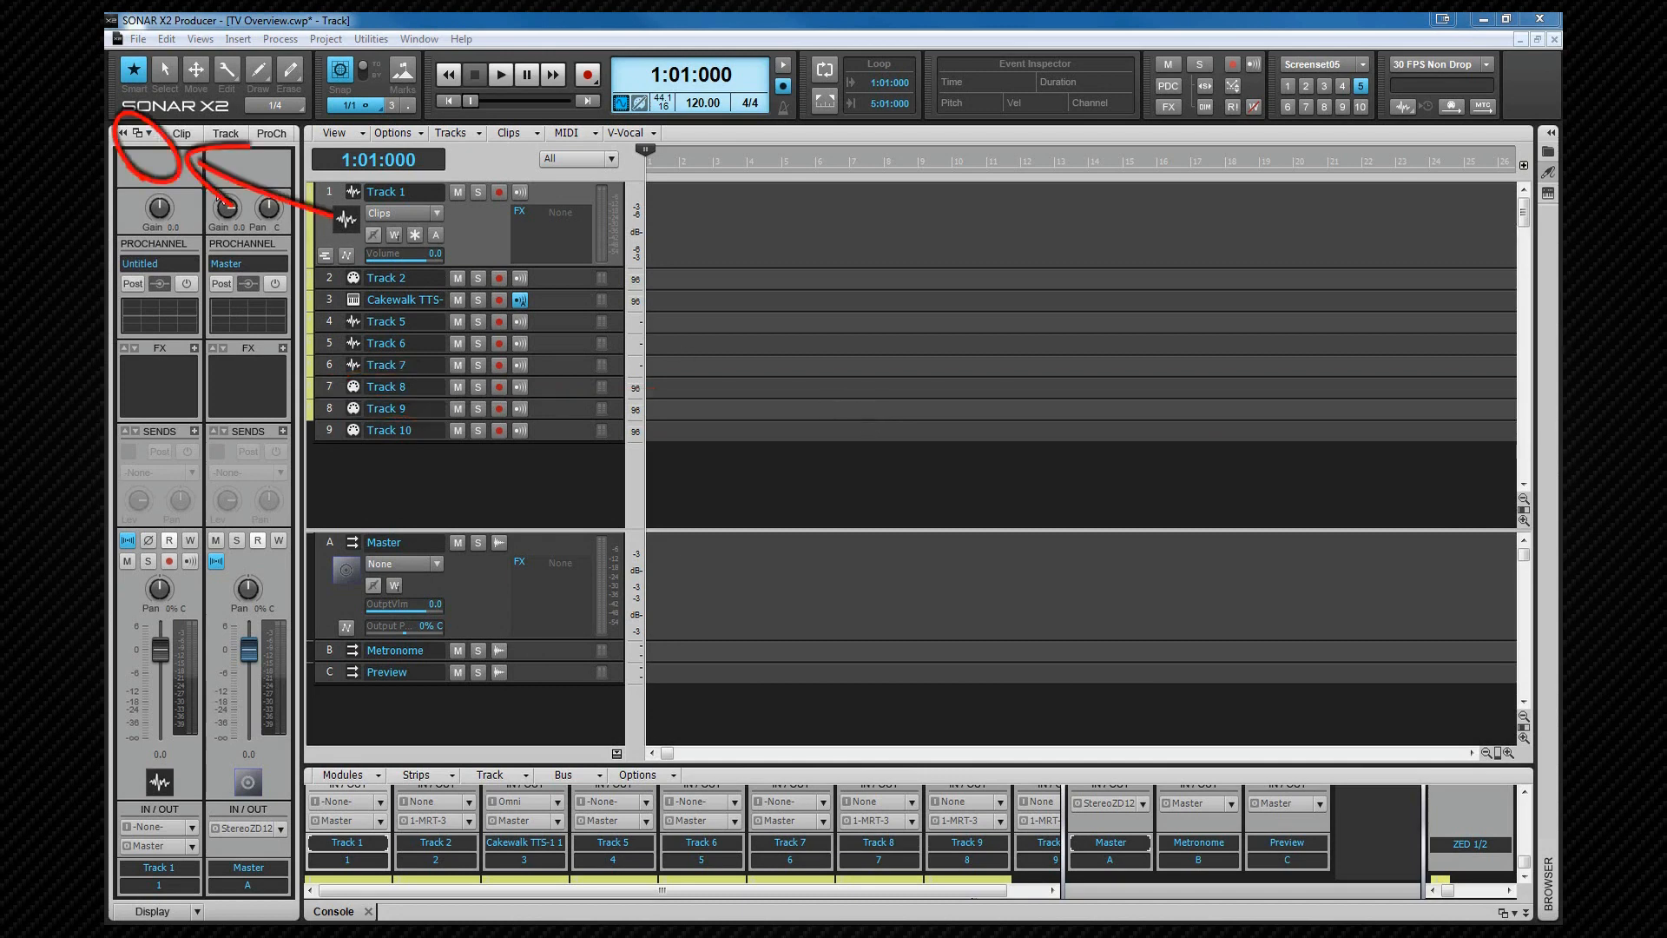
Step: Show the Inspector's Dock at Left, Dock at Right, Undock and Collapse options
left_click(147, 133)
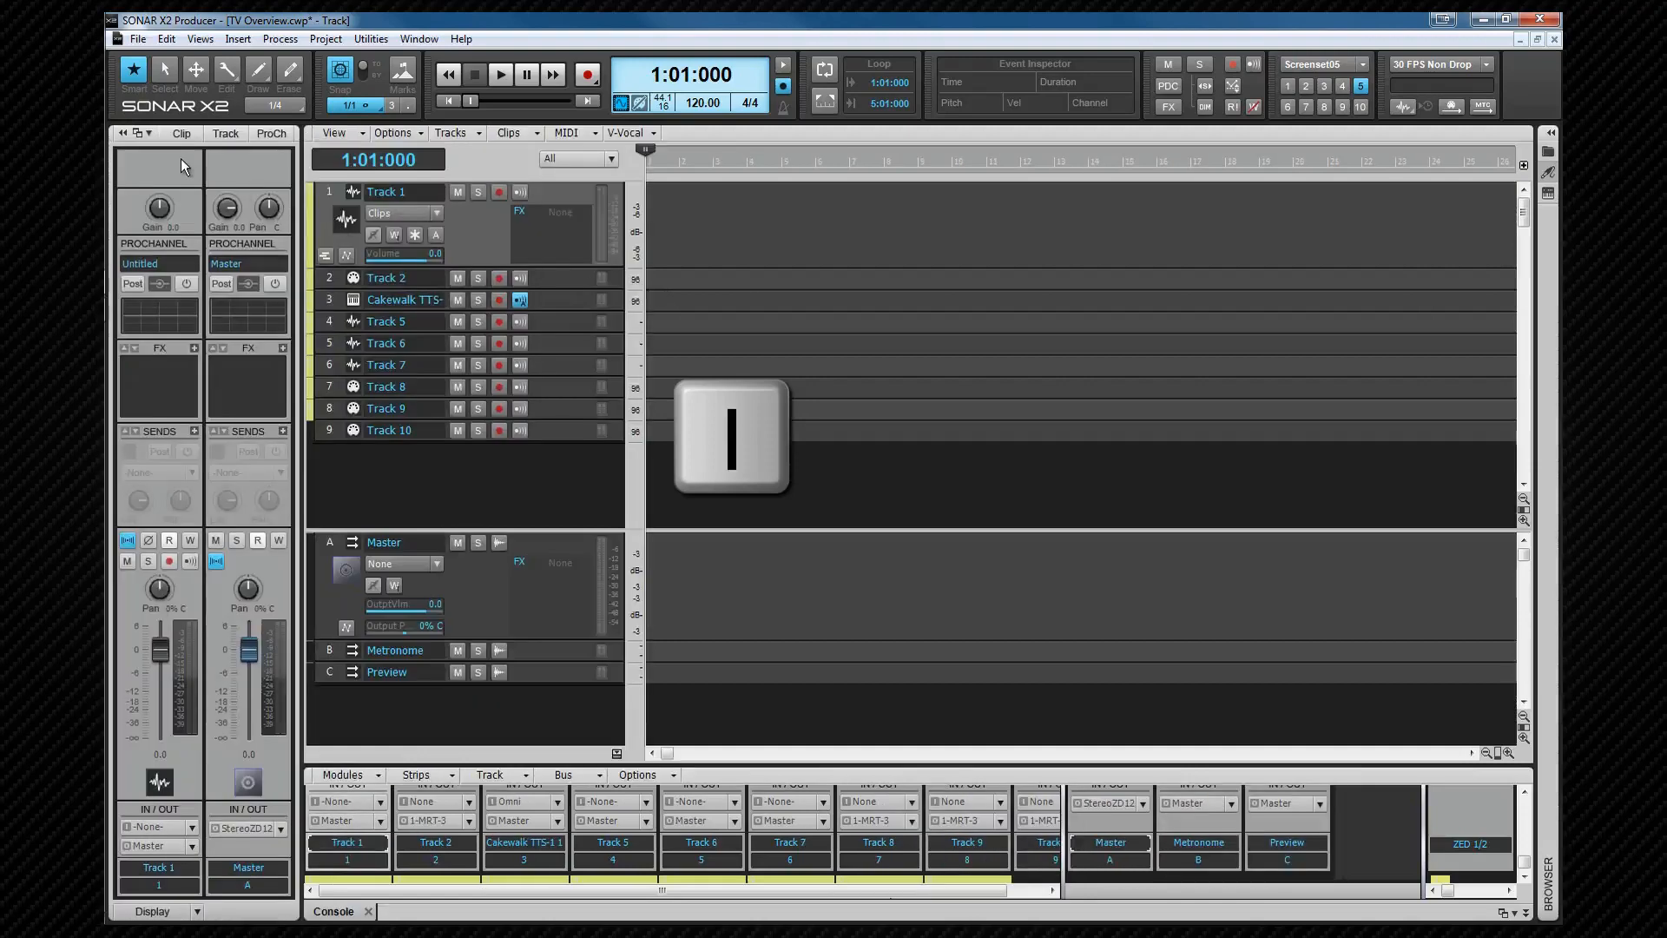
left_click(147, 146)
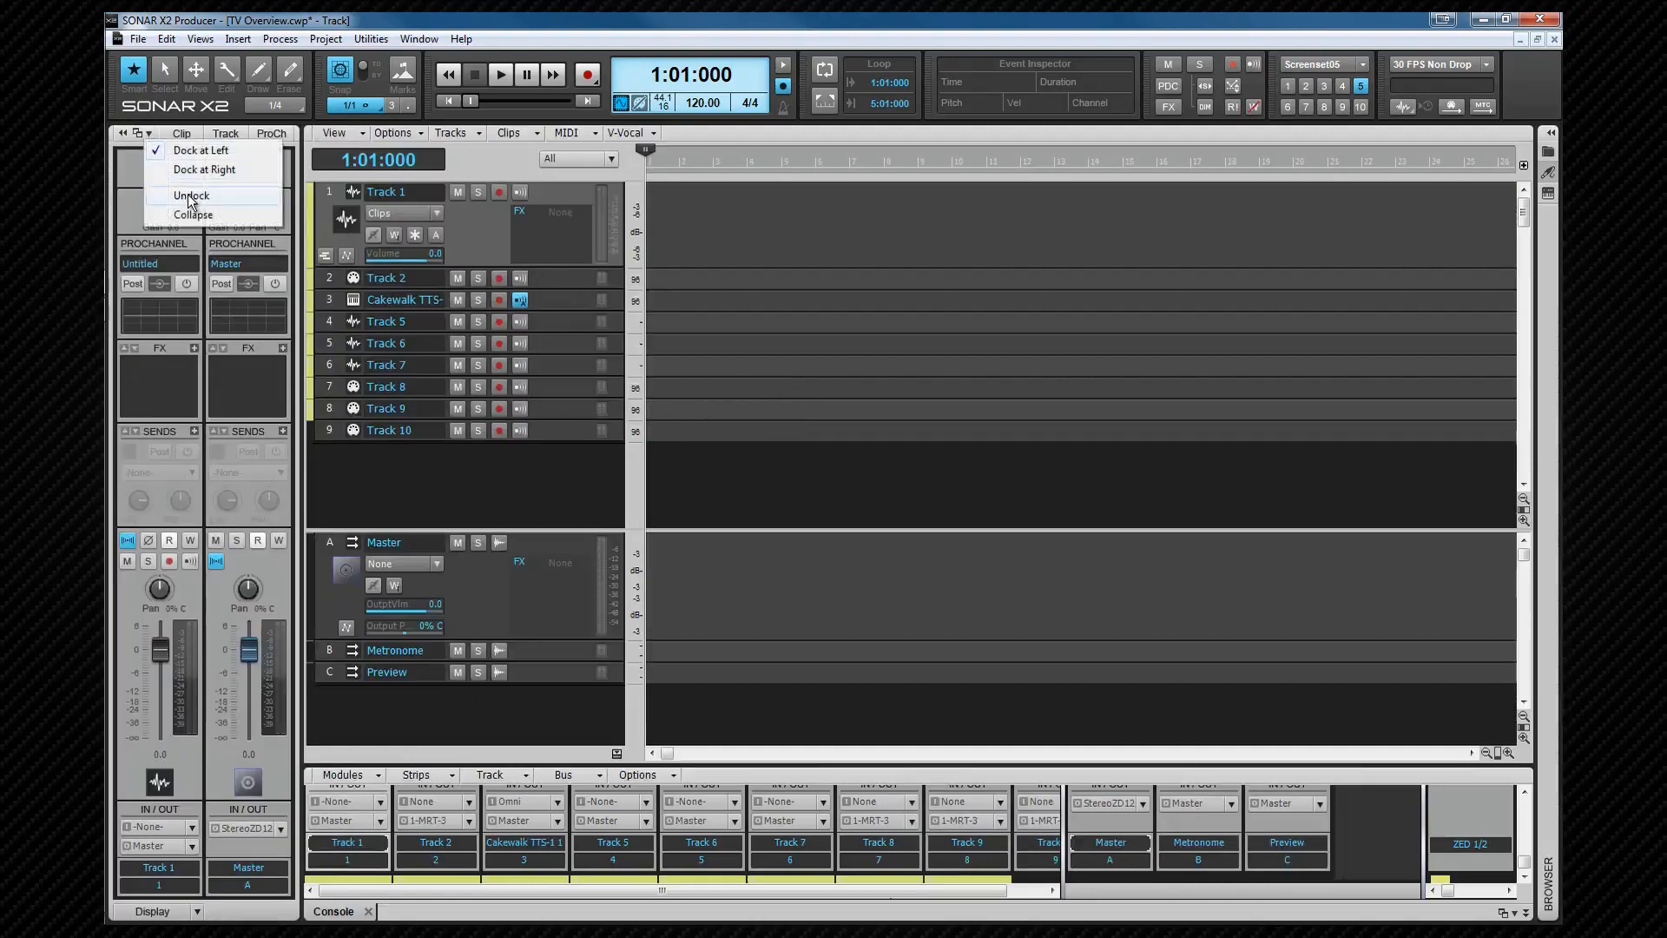
Step: Undock the Inspector and drag its floating window over the project centre
left_click(191, 195)
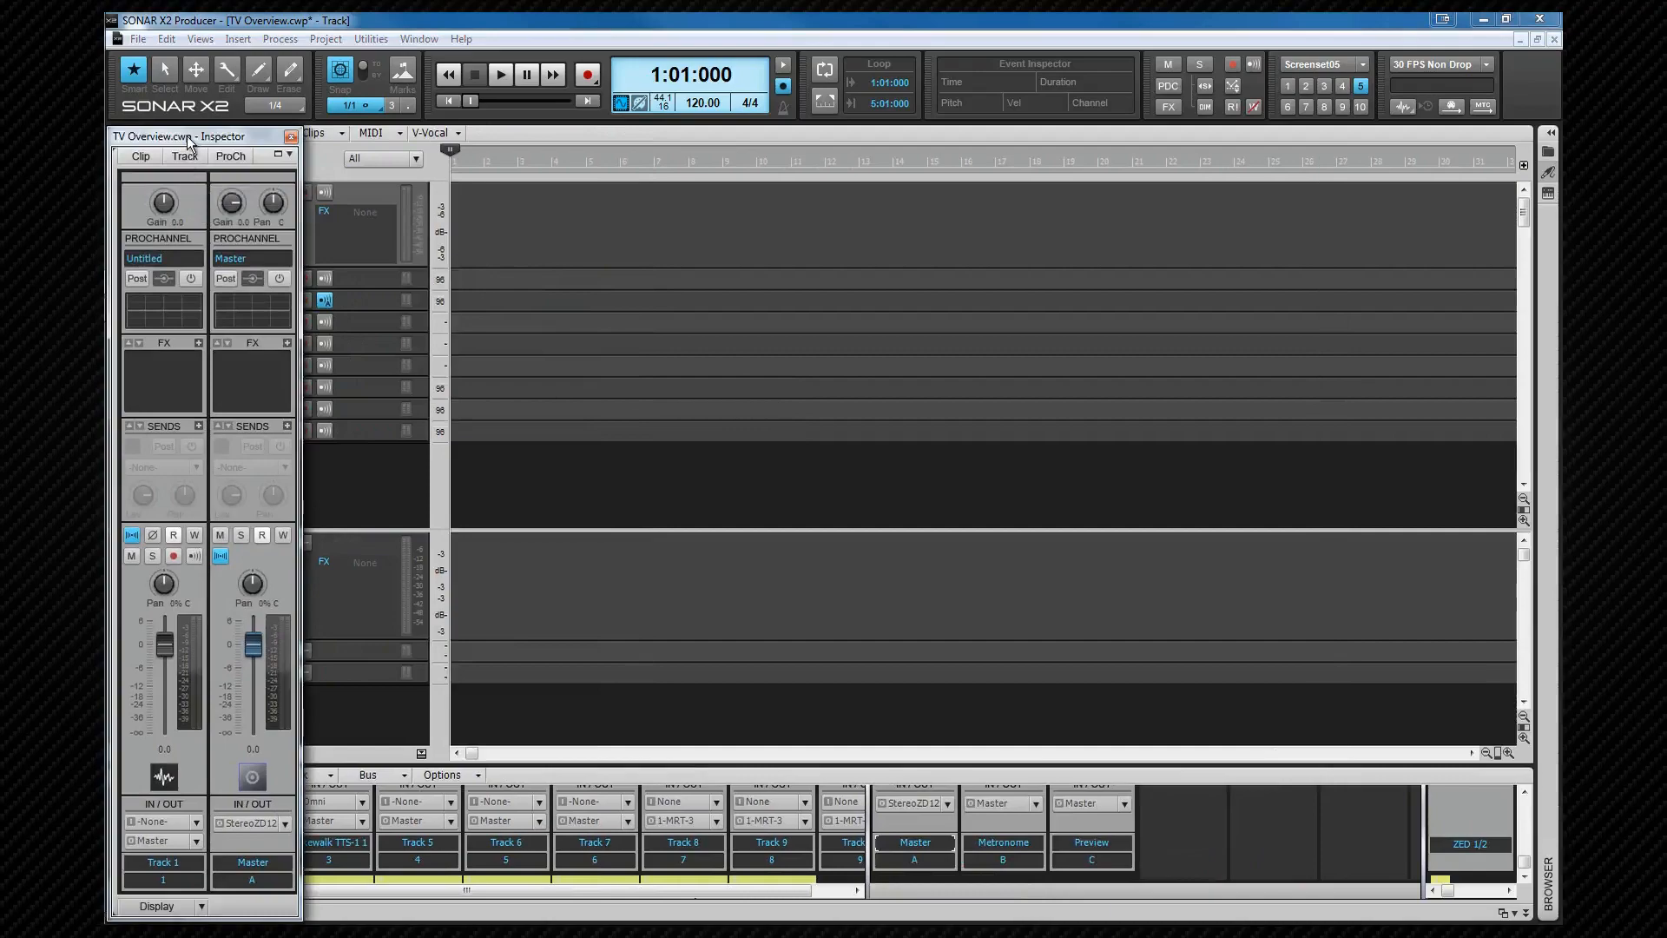
left_click_drag(186, 136, 936, 83)
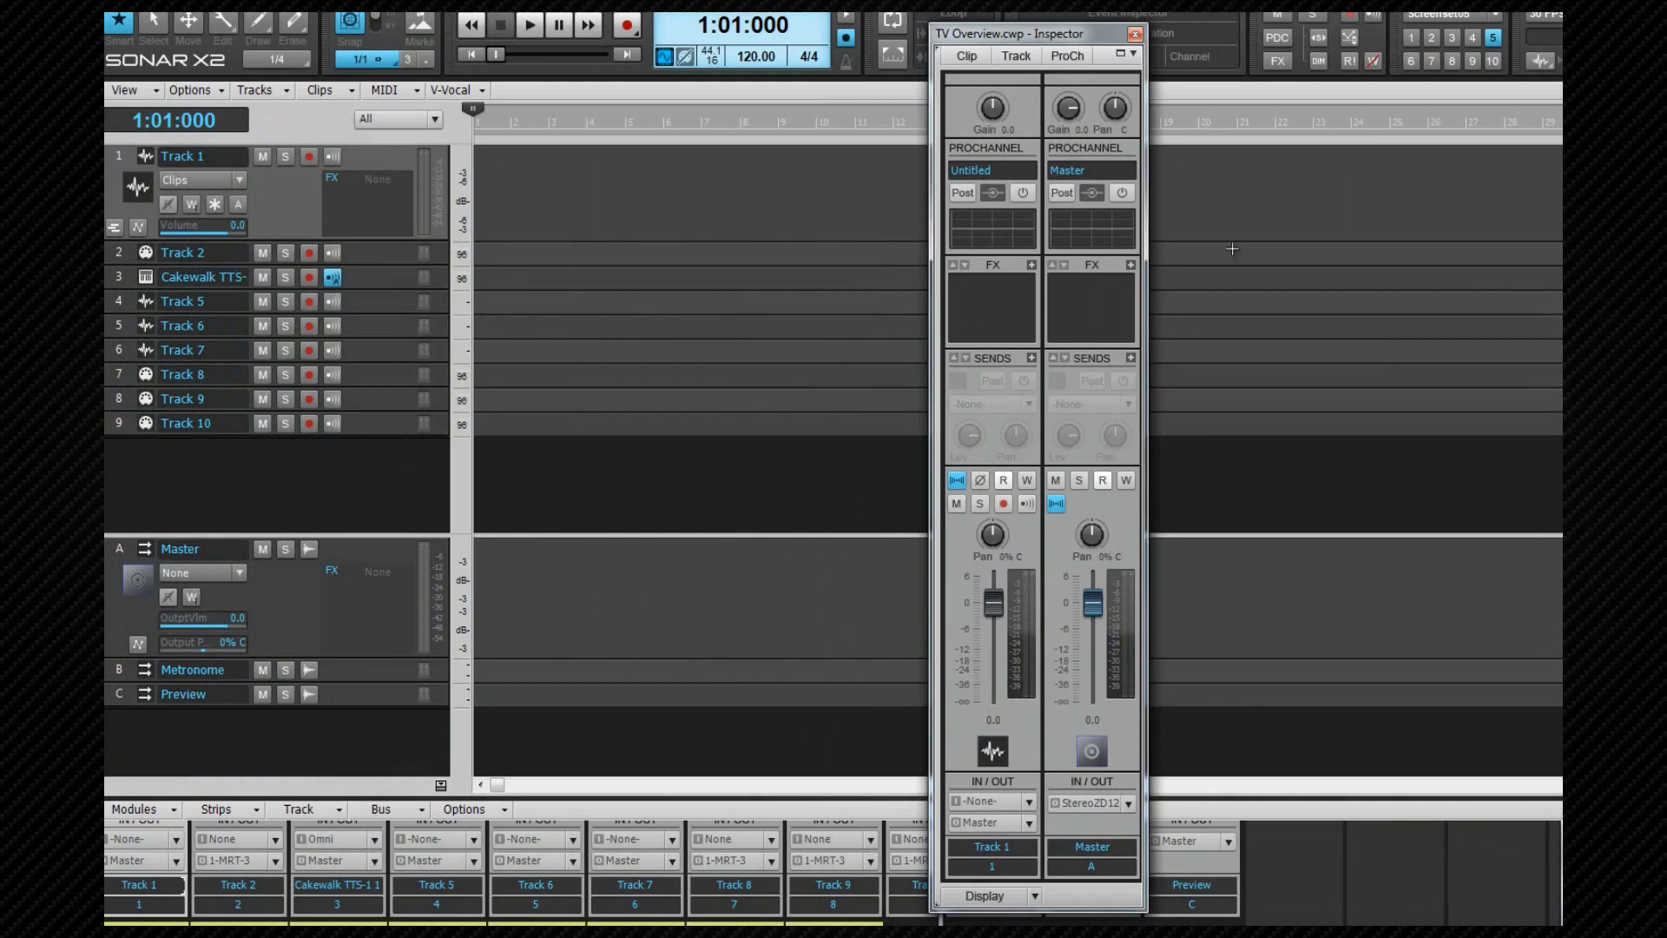
mouse_move(1066, 55)
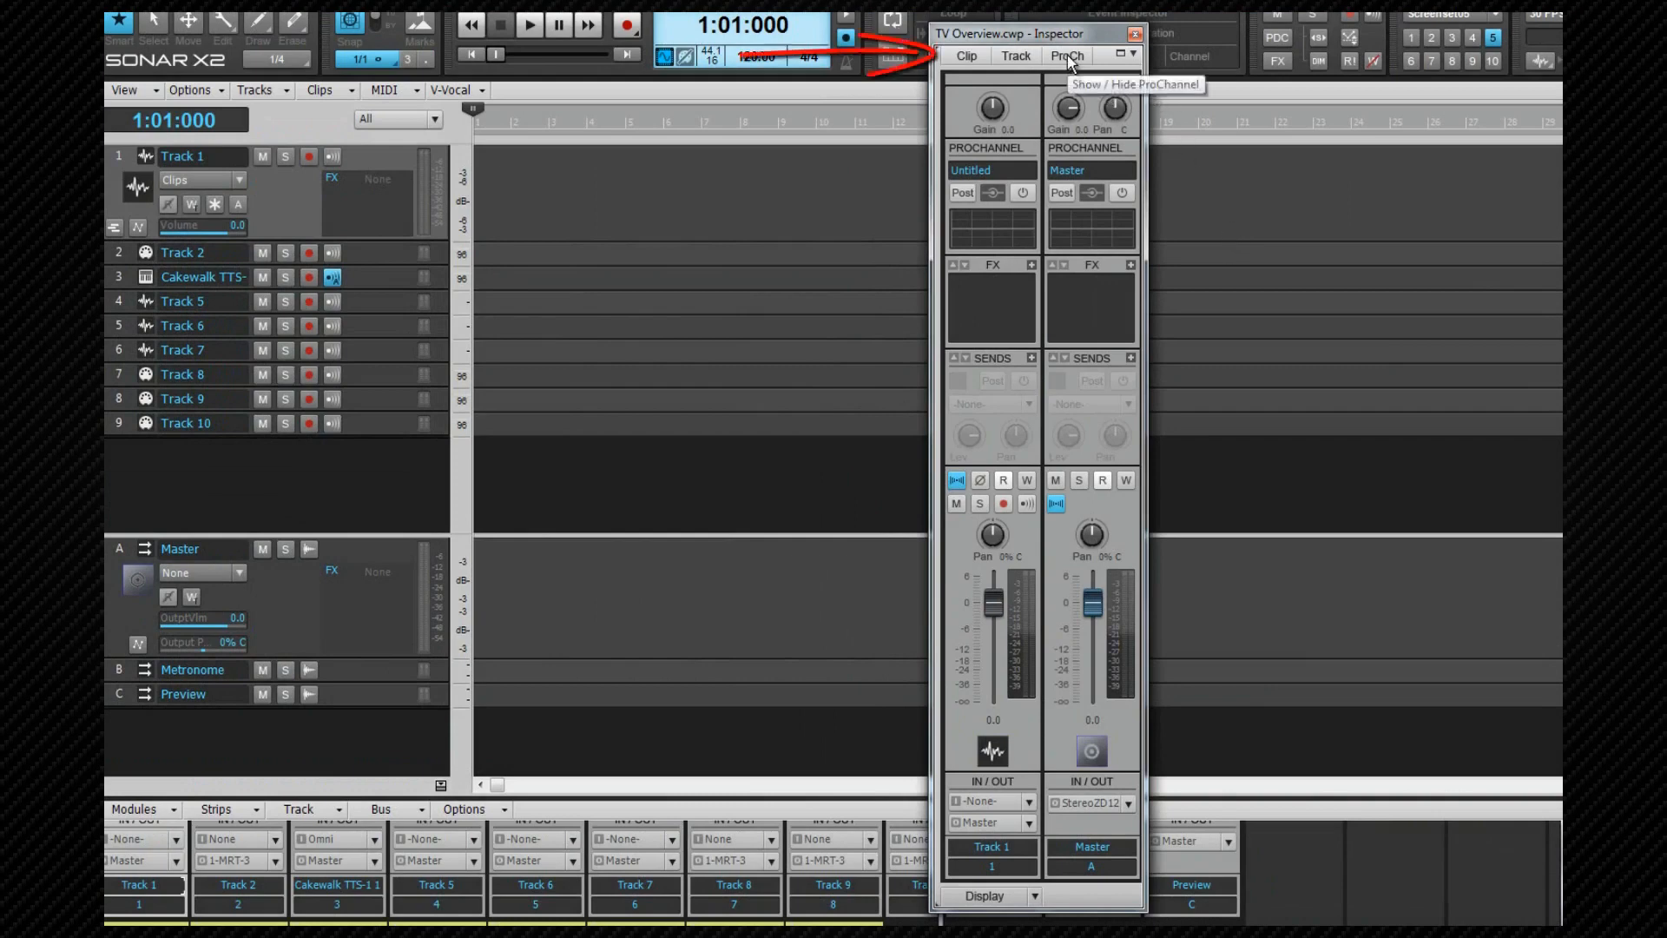
left_click(1066, 56)
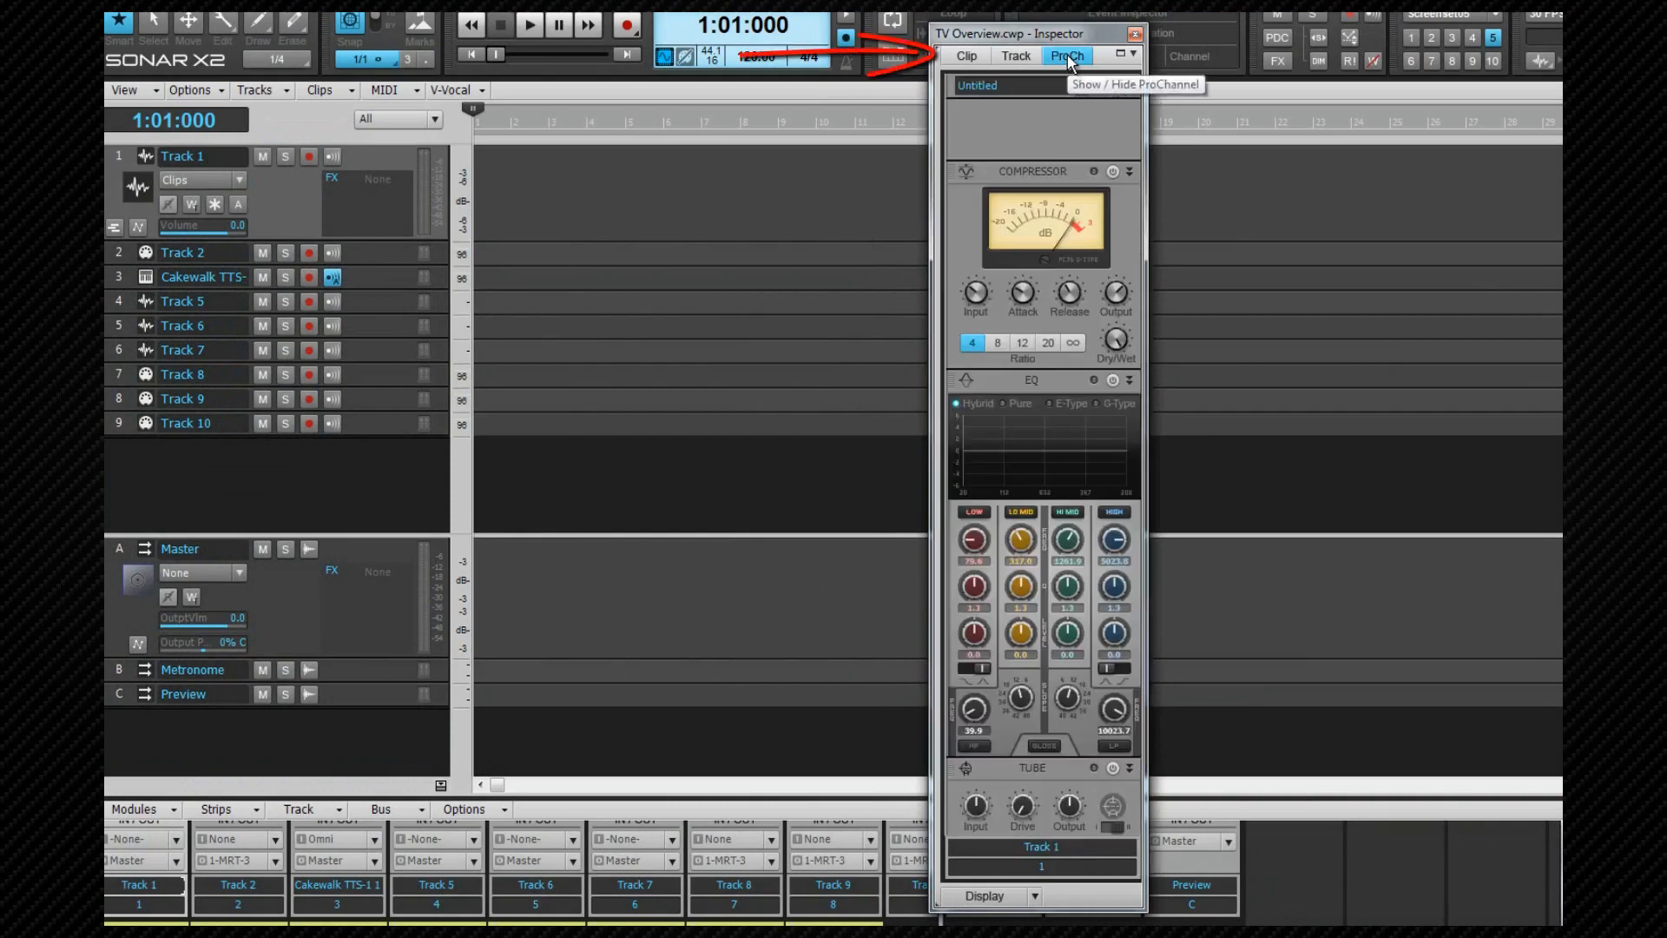
left_click(1015, 55)
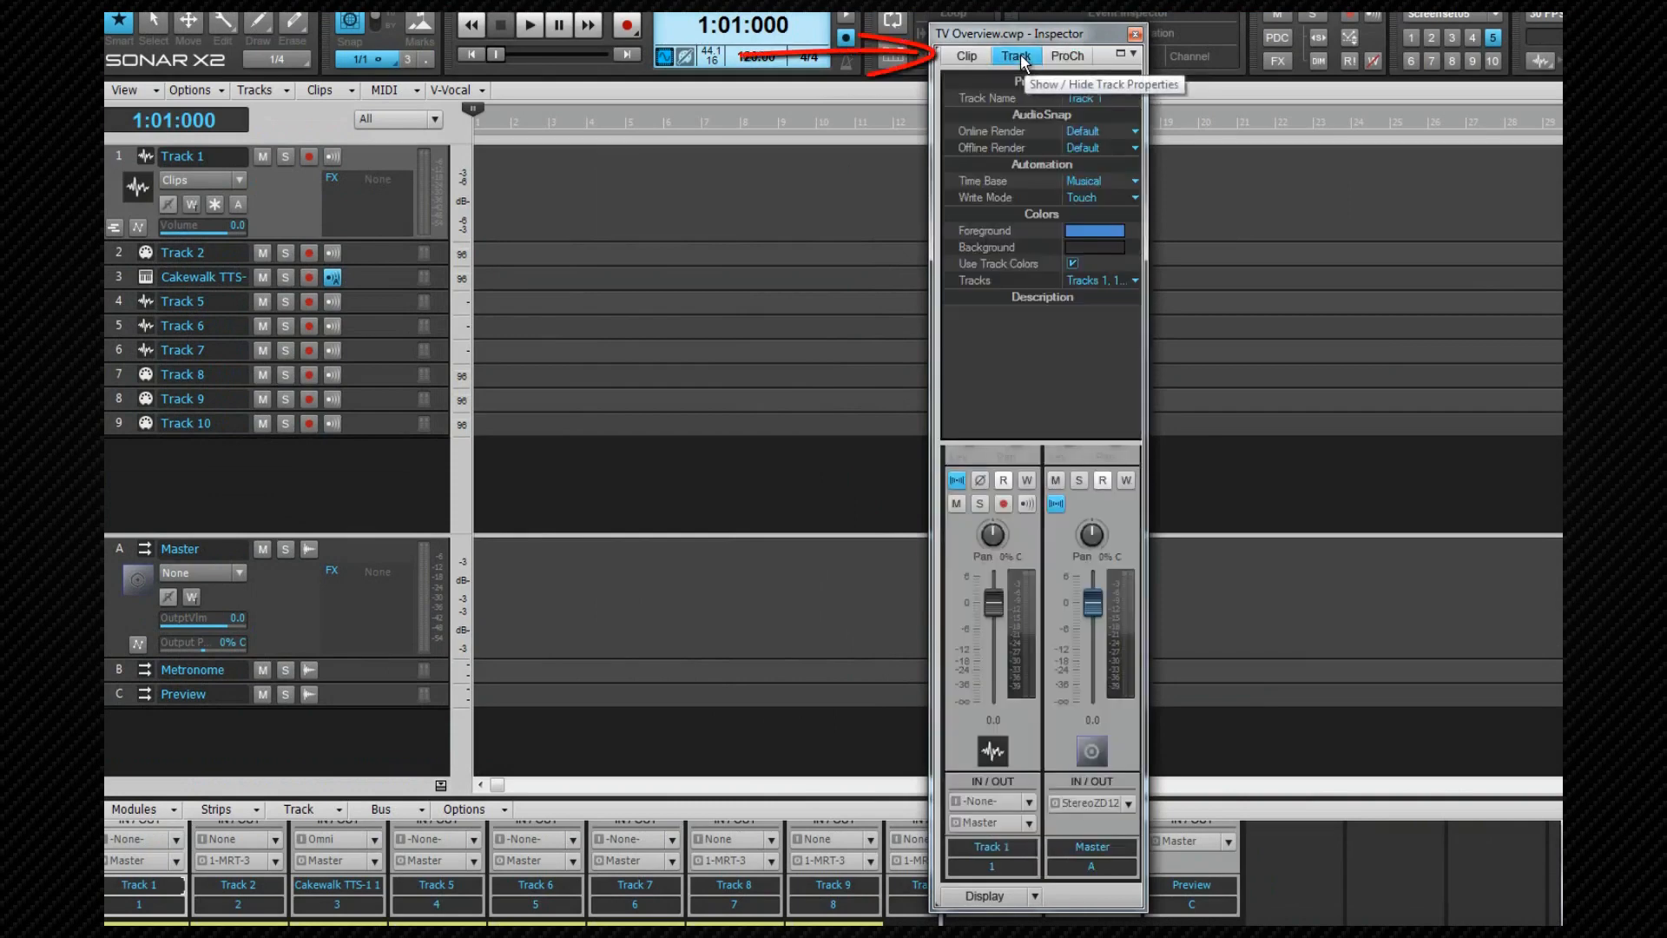
left_click(965, 56)
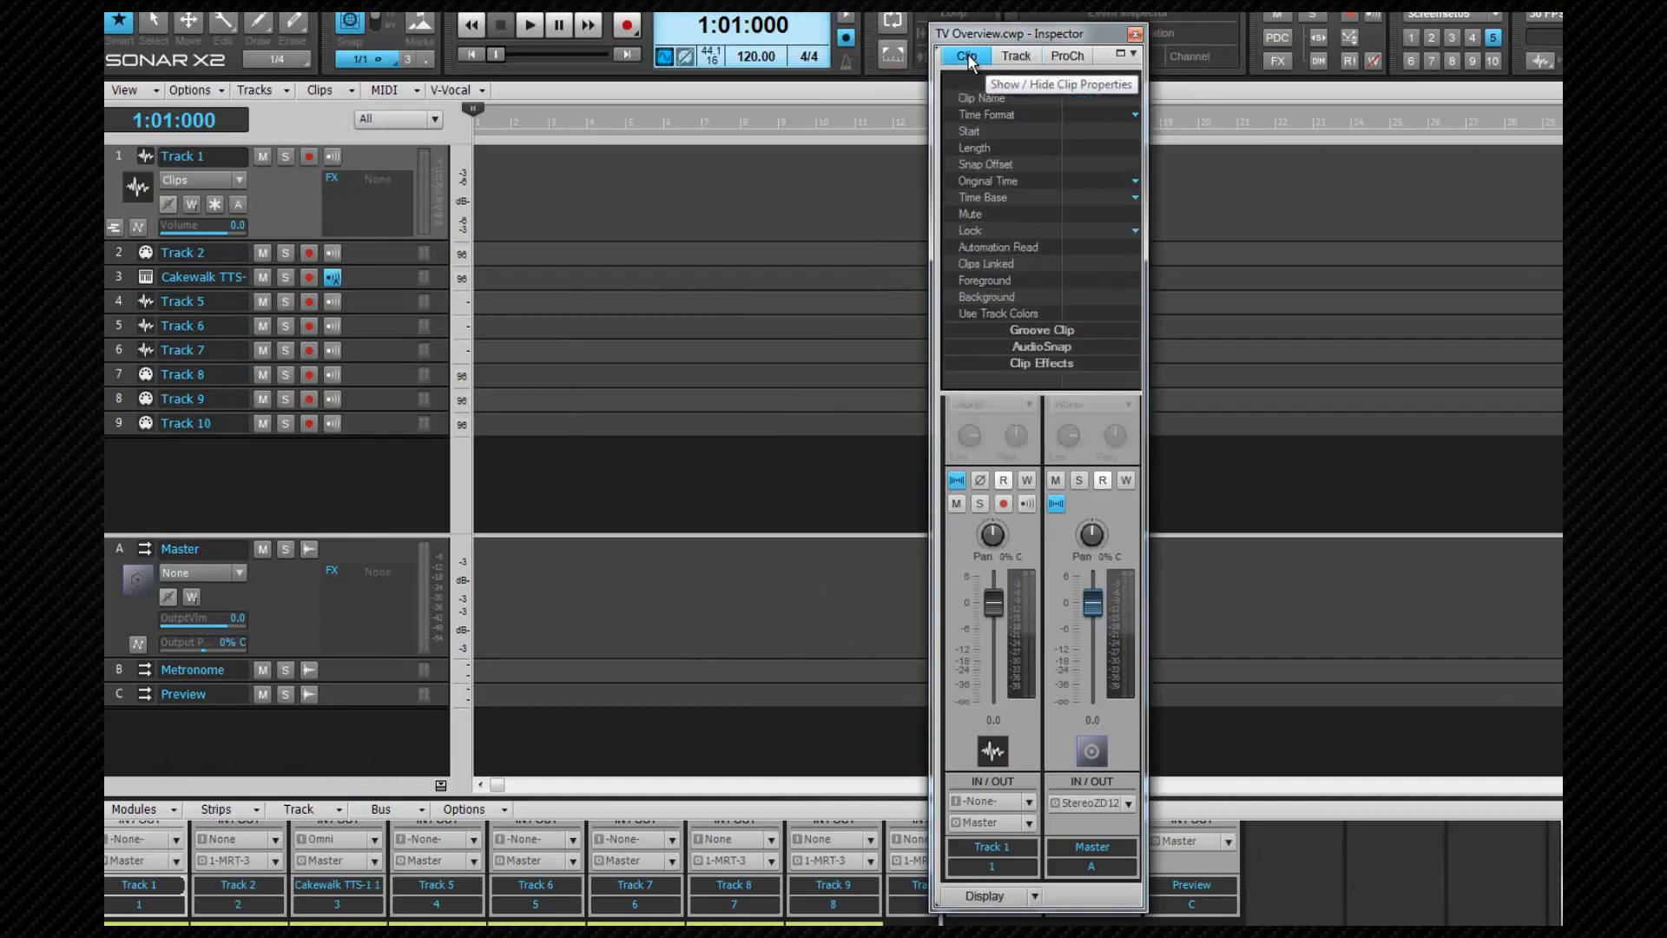
left_click(966, 55)
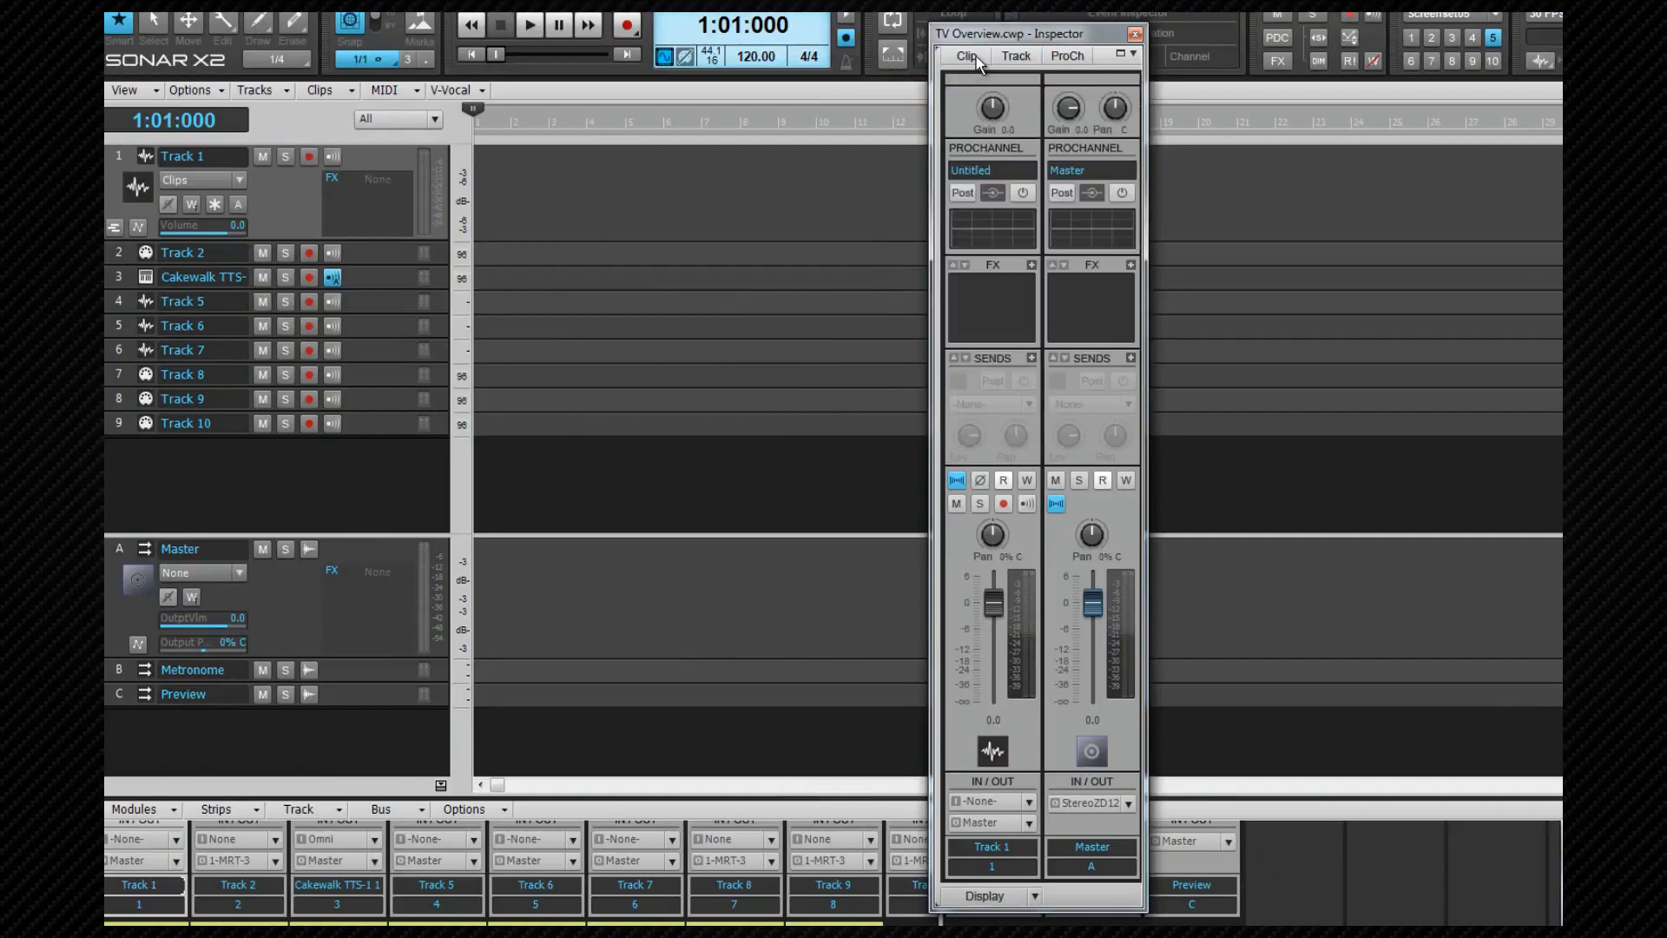
Step: Toggle the Inspector with Ctrl+I, then show the Master bus beside ZED 1/2 output
key("ctrl+i")
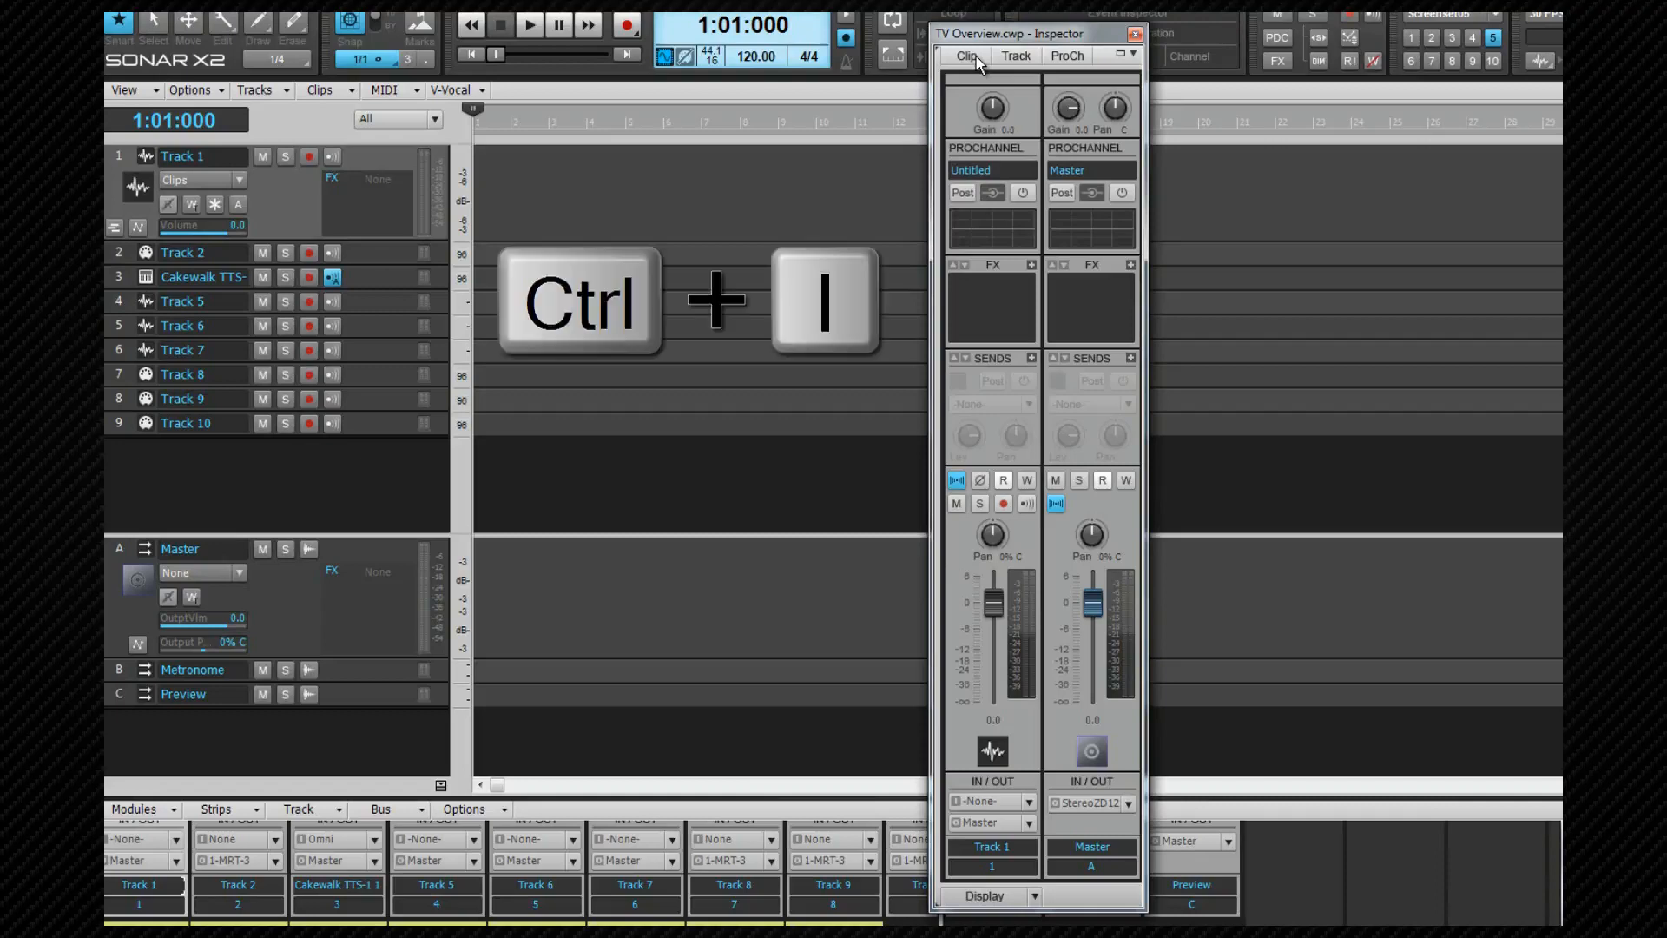
left_click(1065, 55)
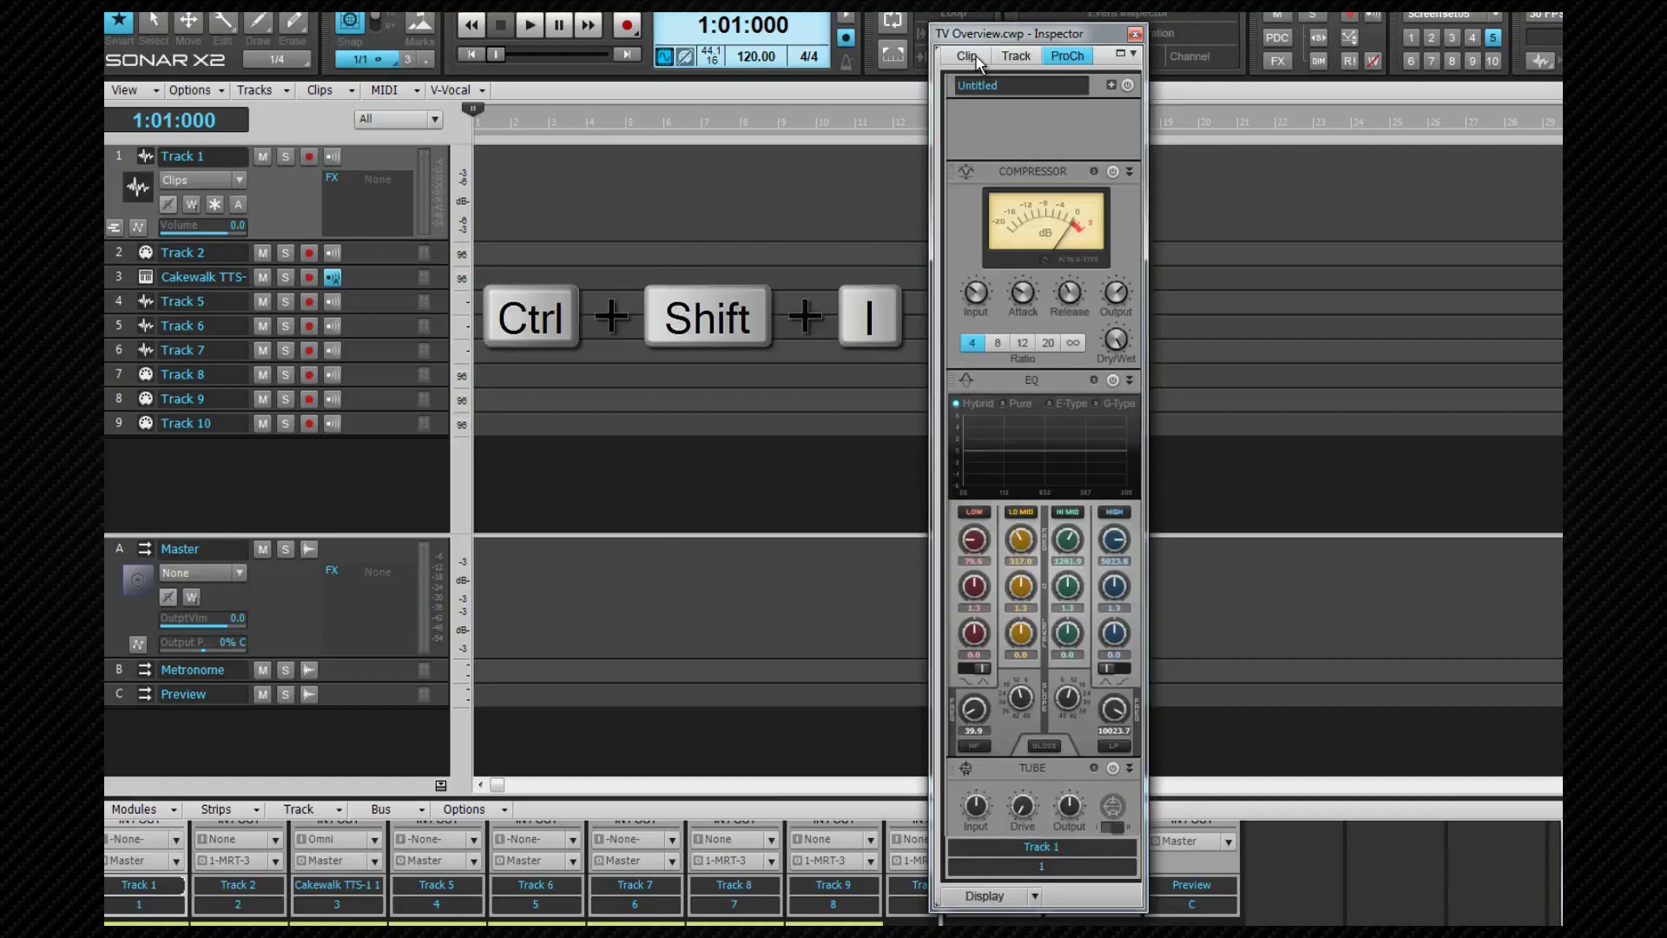
left_click(1015, 56)
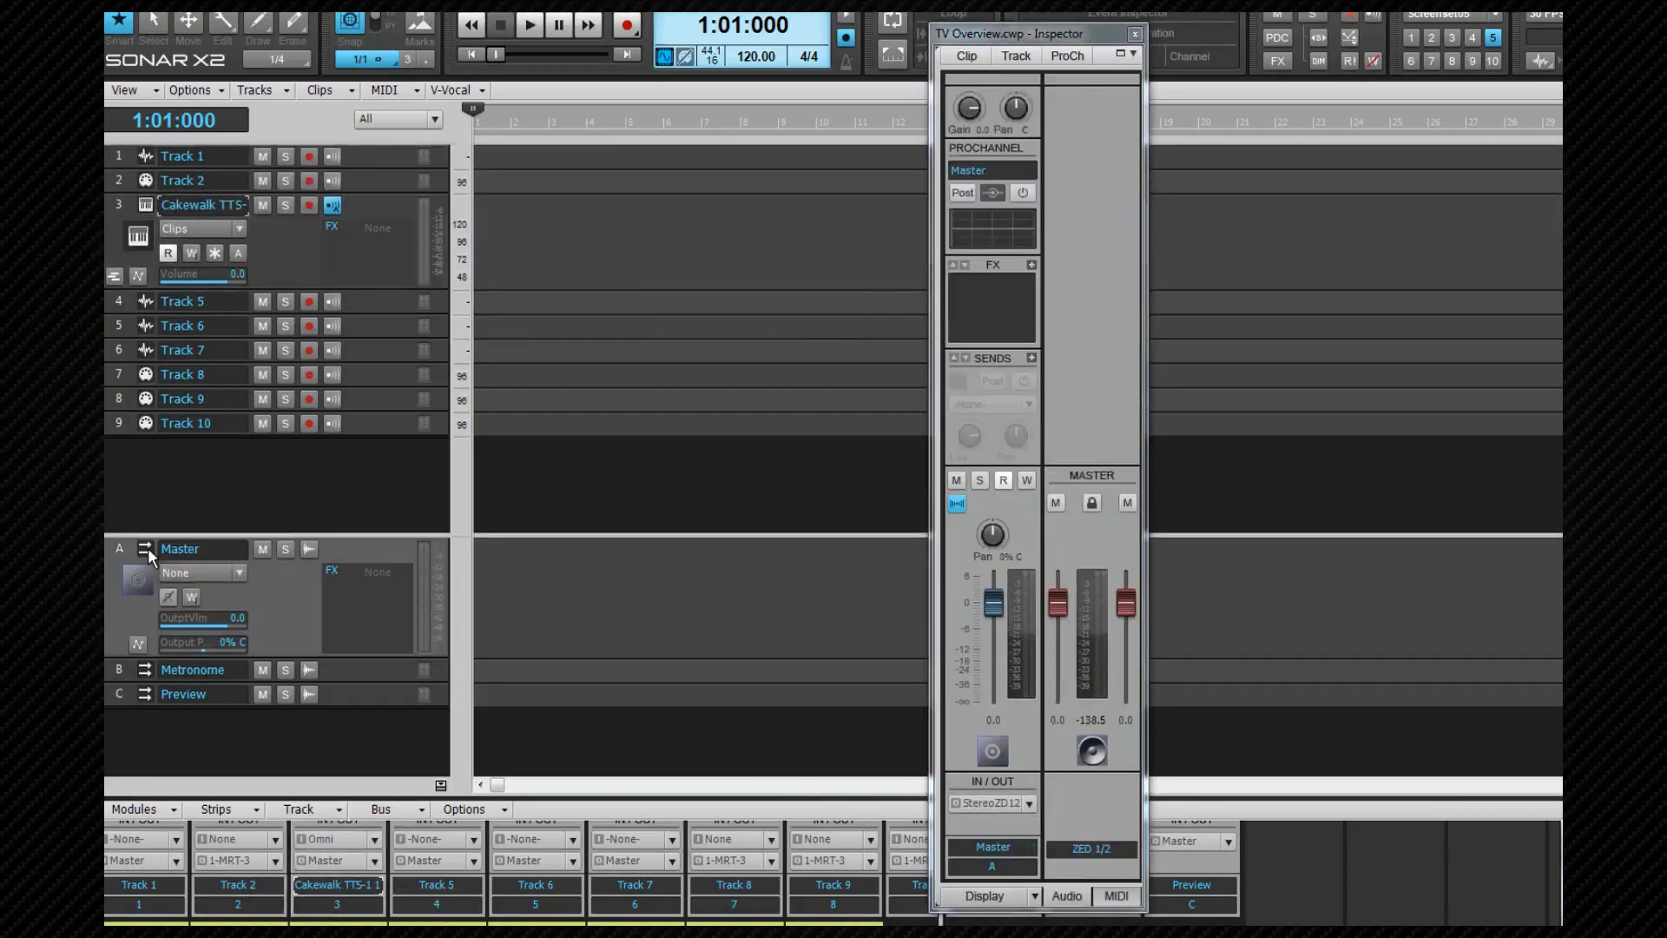
mouse_move(154, 792)
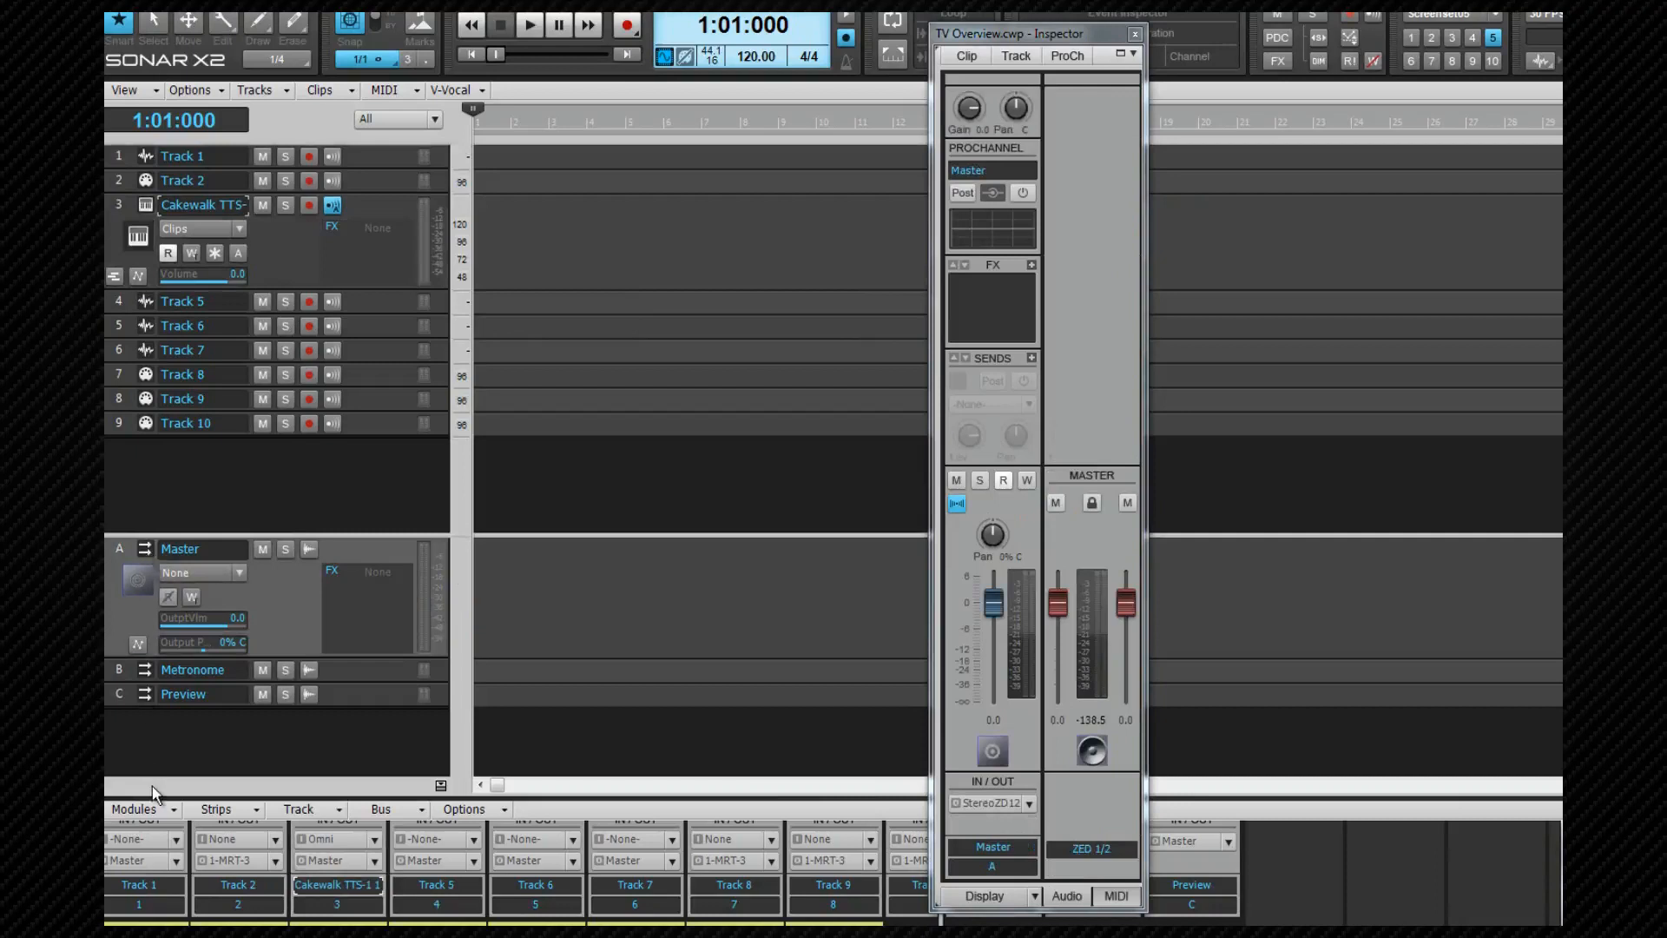
Step: Select Track 1 so the Inspector shows its strip beside the Master bus
left_click(139, 885)
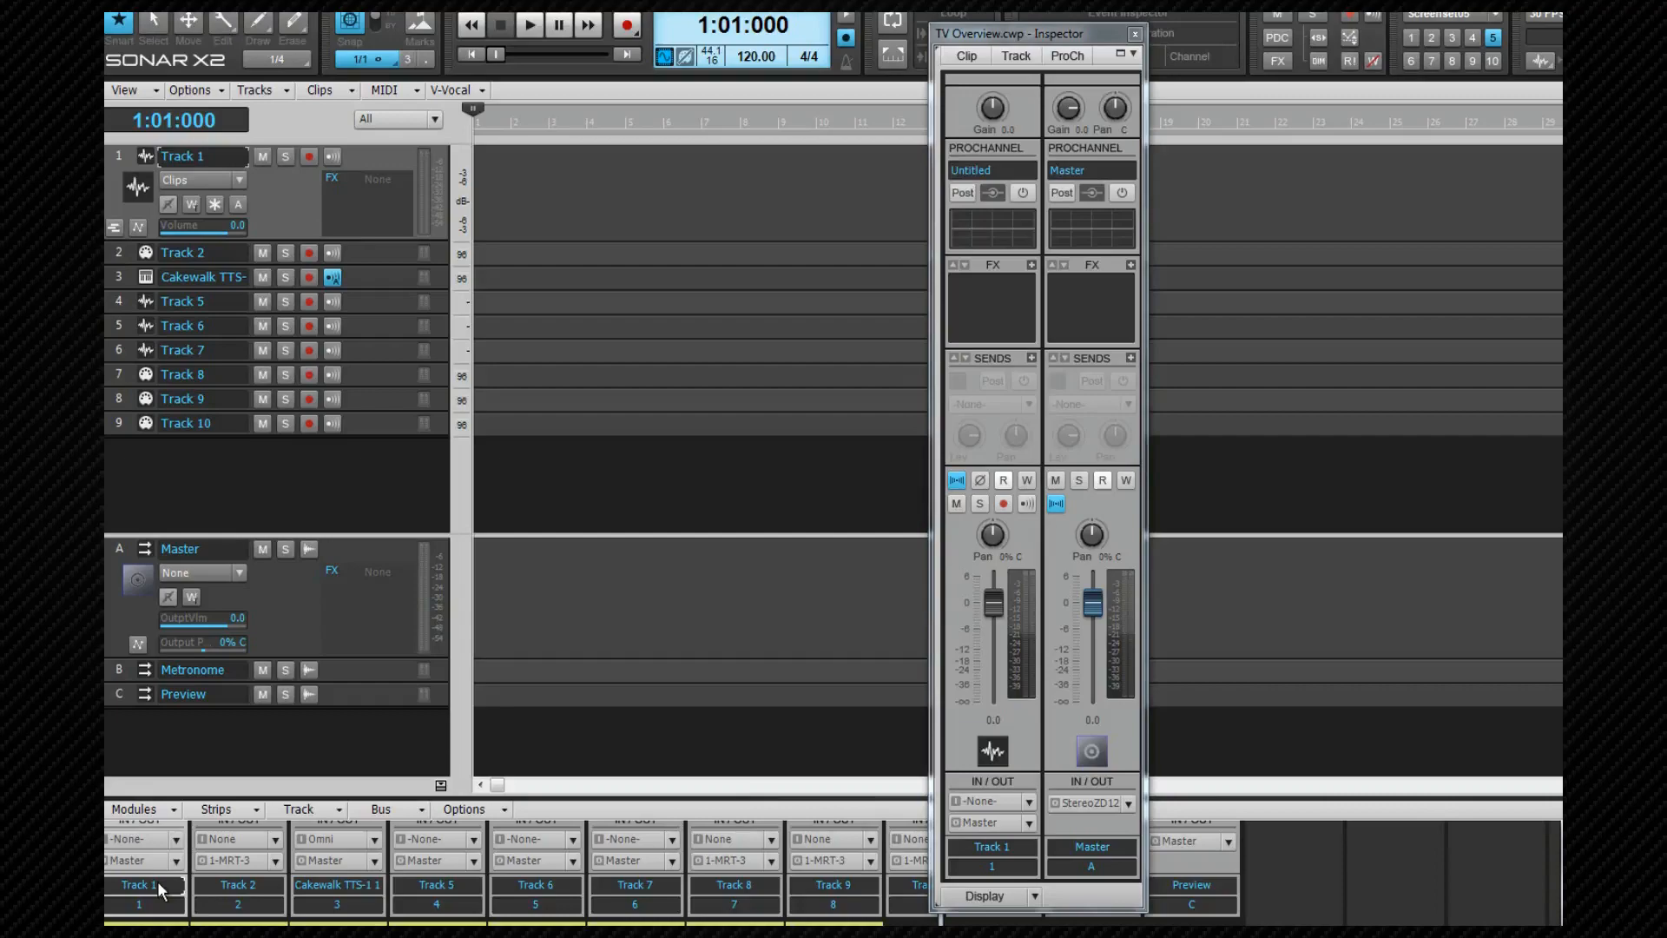
mouse_move(661, 848)
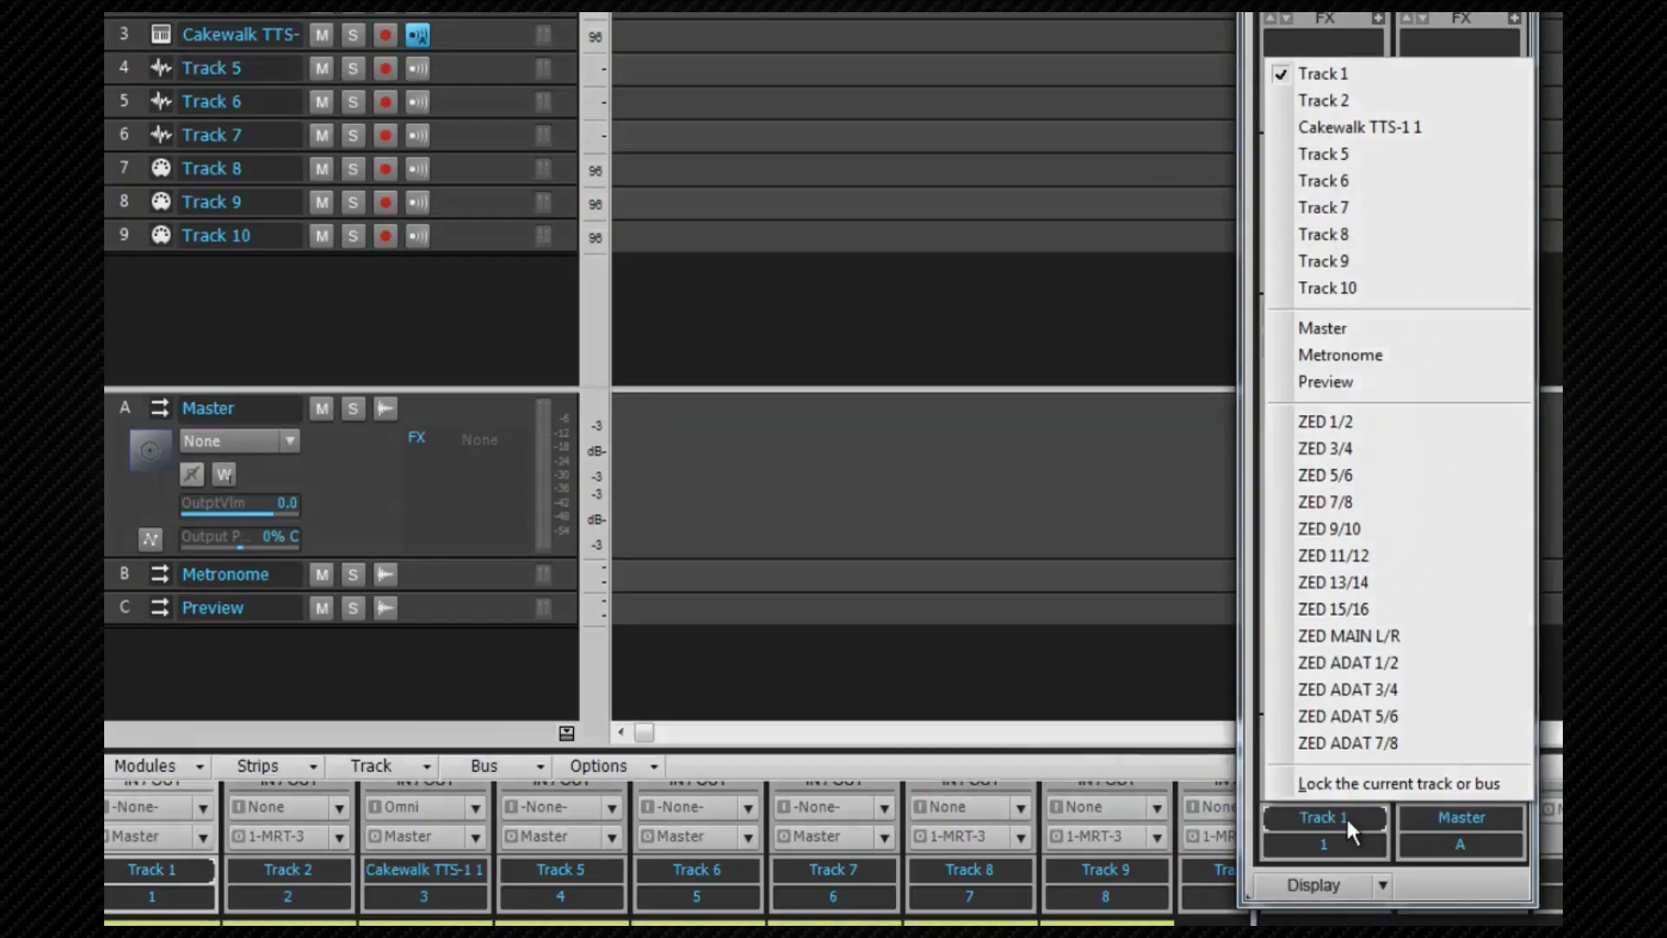
Step: Keep Track 1 and show its ProChannel compressor, EQ and tube modules
left_click(1065, 56)
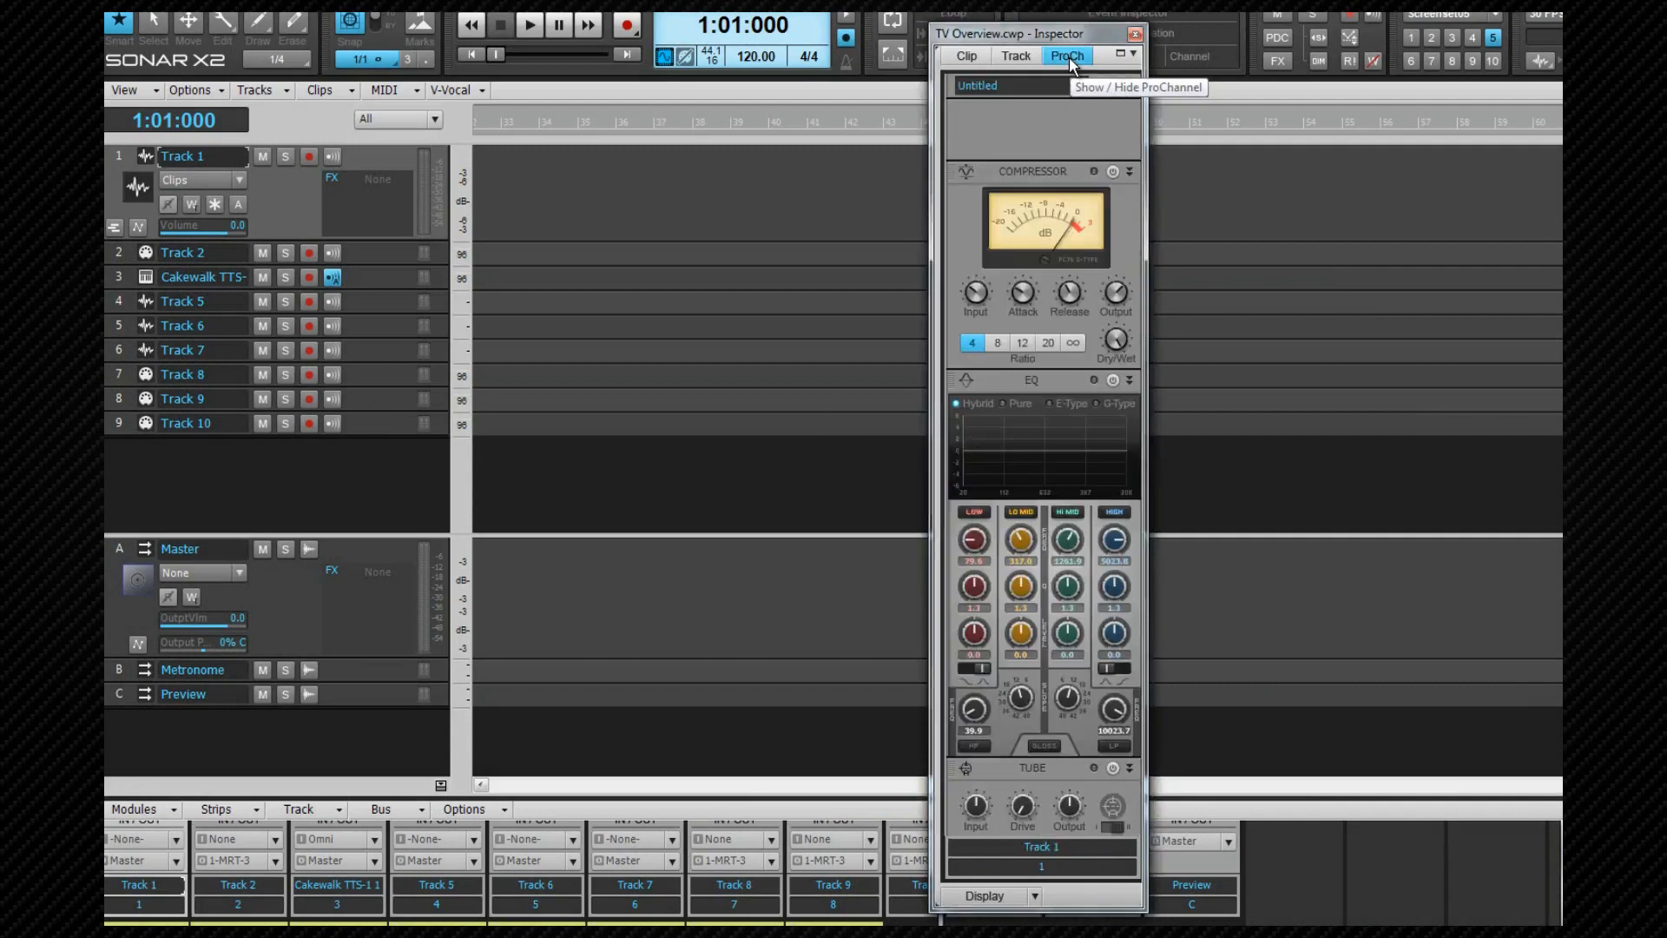
mouse_move(1090, 127)
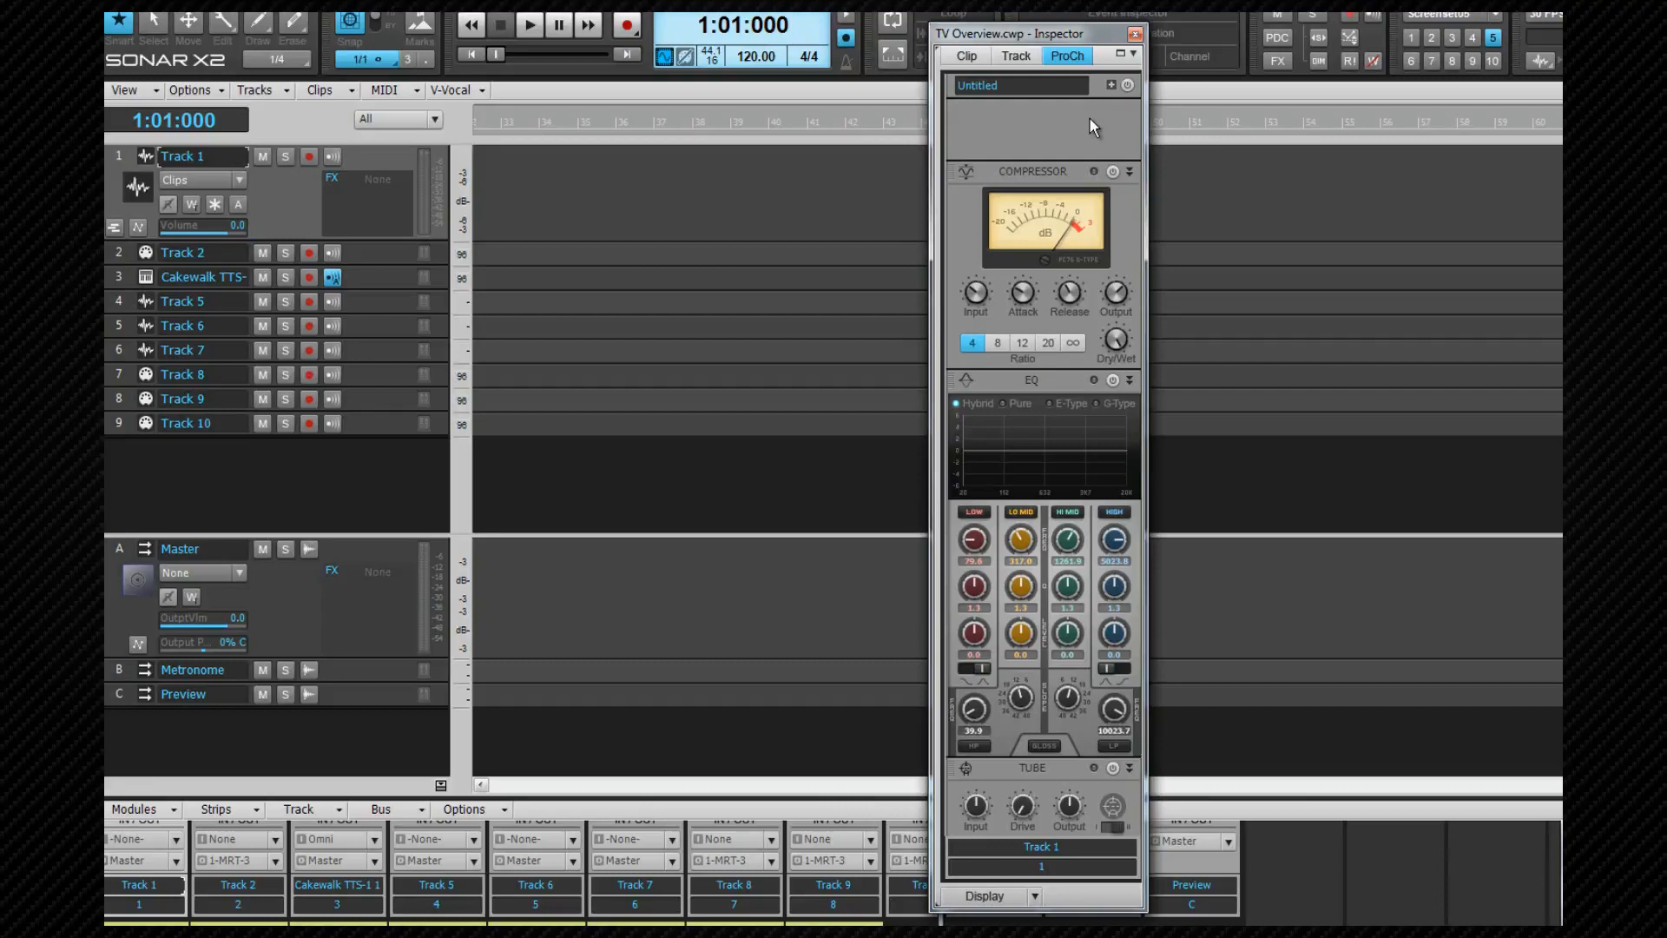
mouse_move(1066, 119)
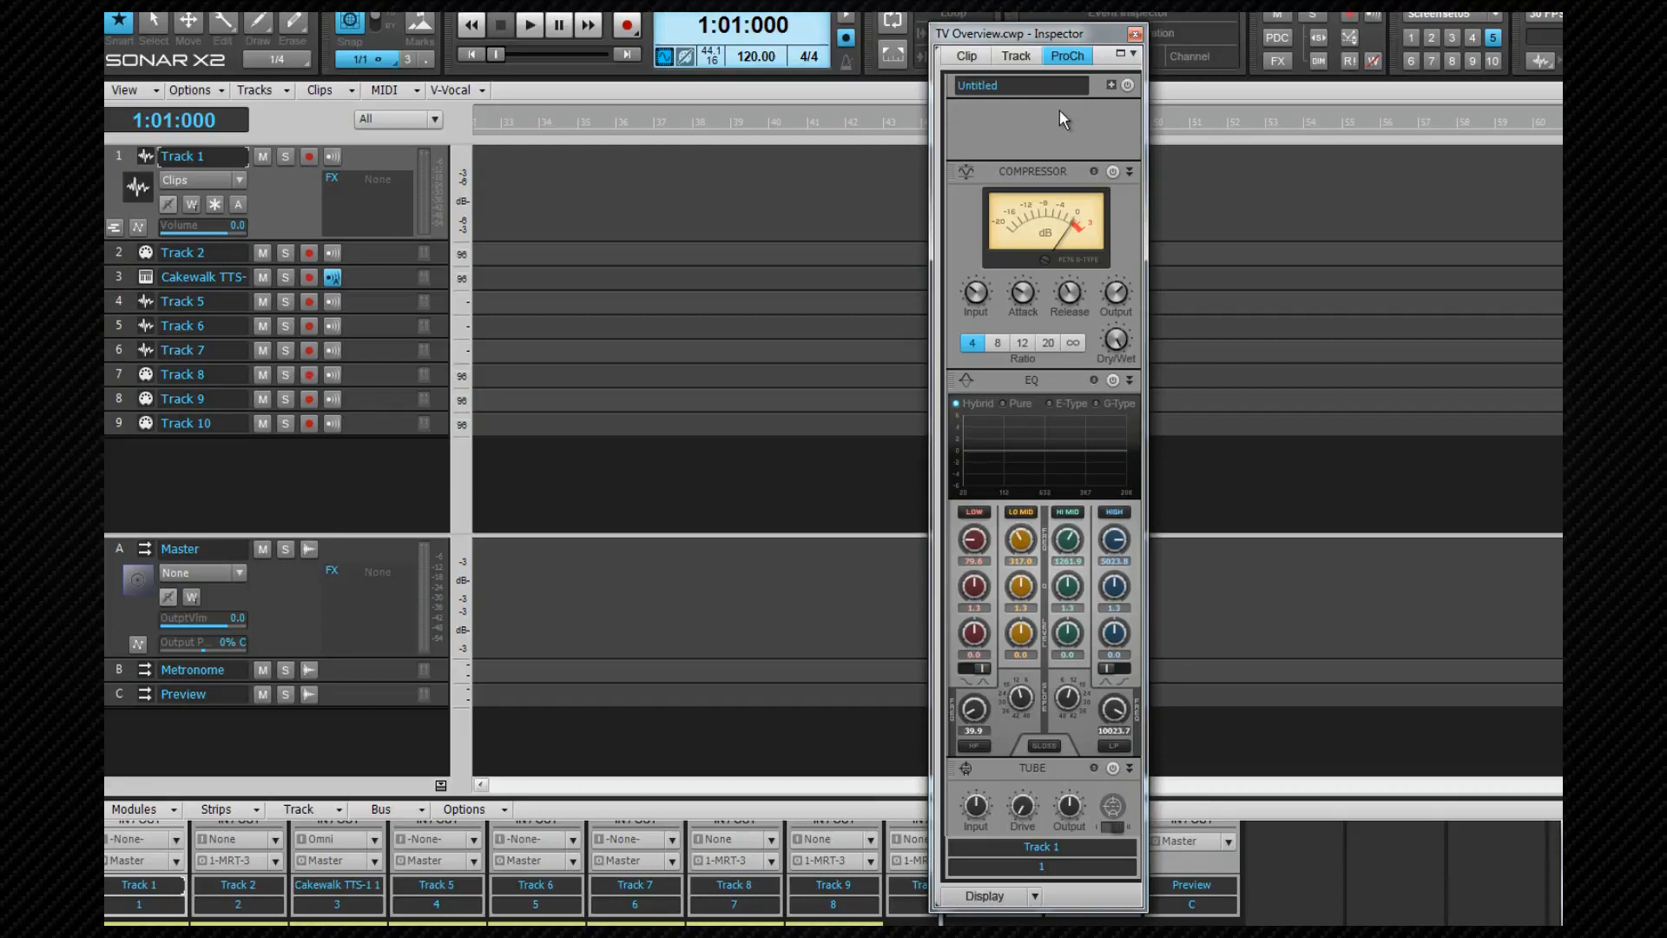
Step: Hide the ProChannel so the Inspector shows the Cakewalk TTS-1 MIDI strip and arpeggiator
left_click(1066, 55)
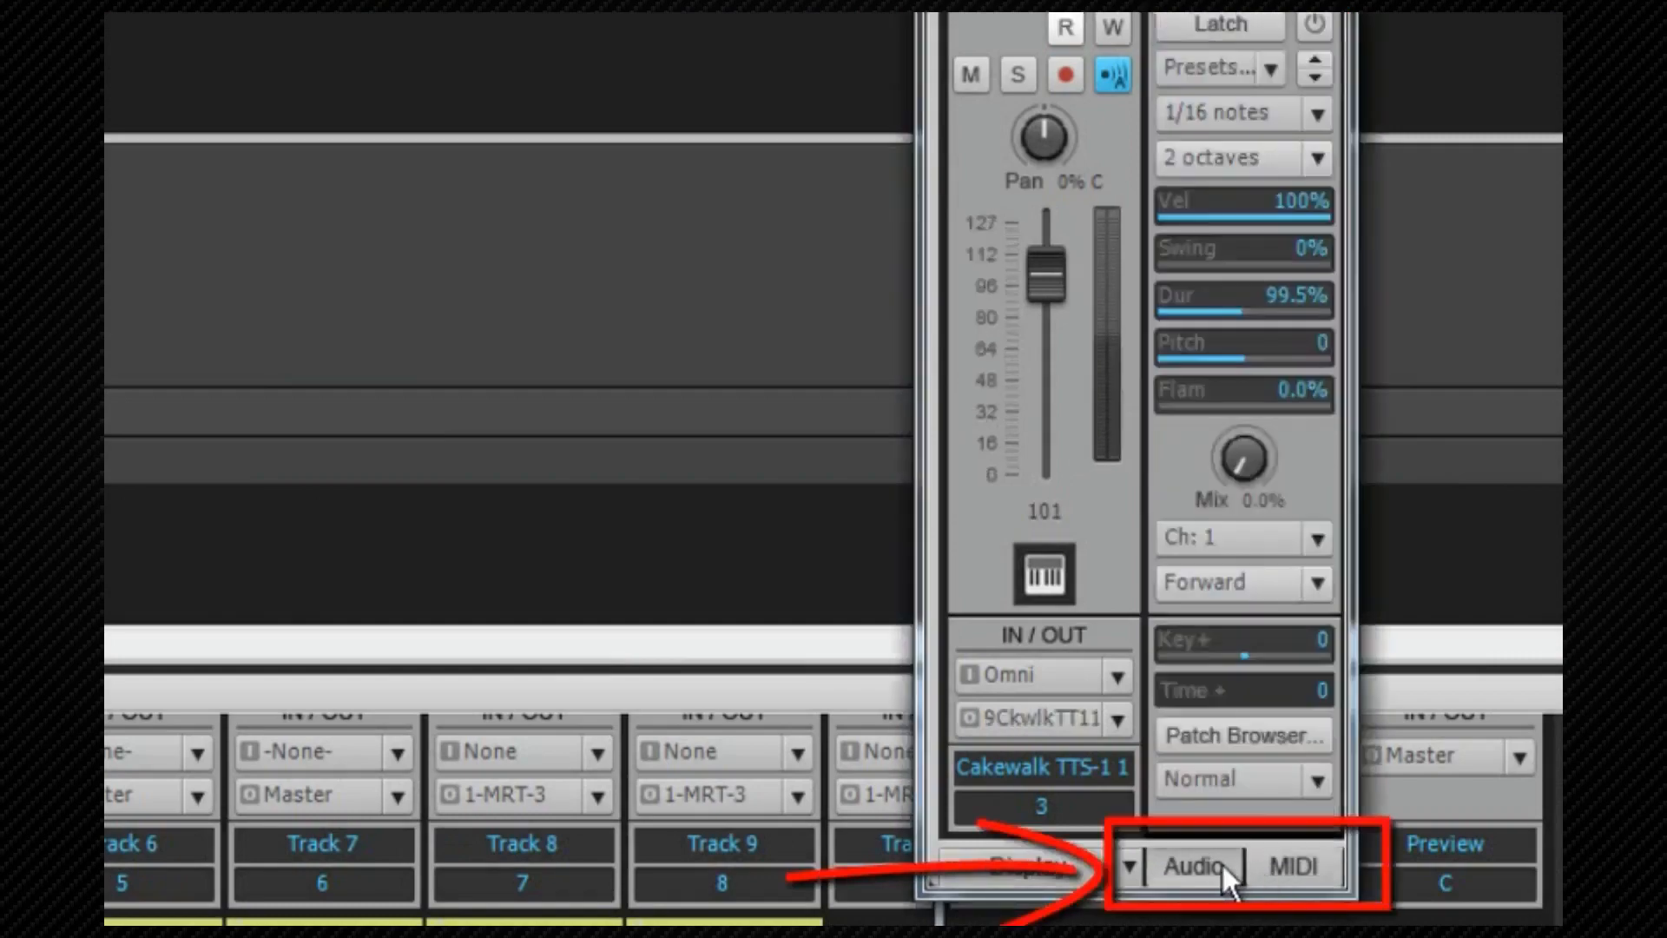
Step: Switch the Inspector strip to Audio, then MIDI controls, following the Metronome bus
left_click(1193, 865)
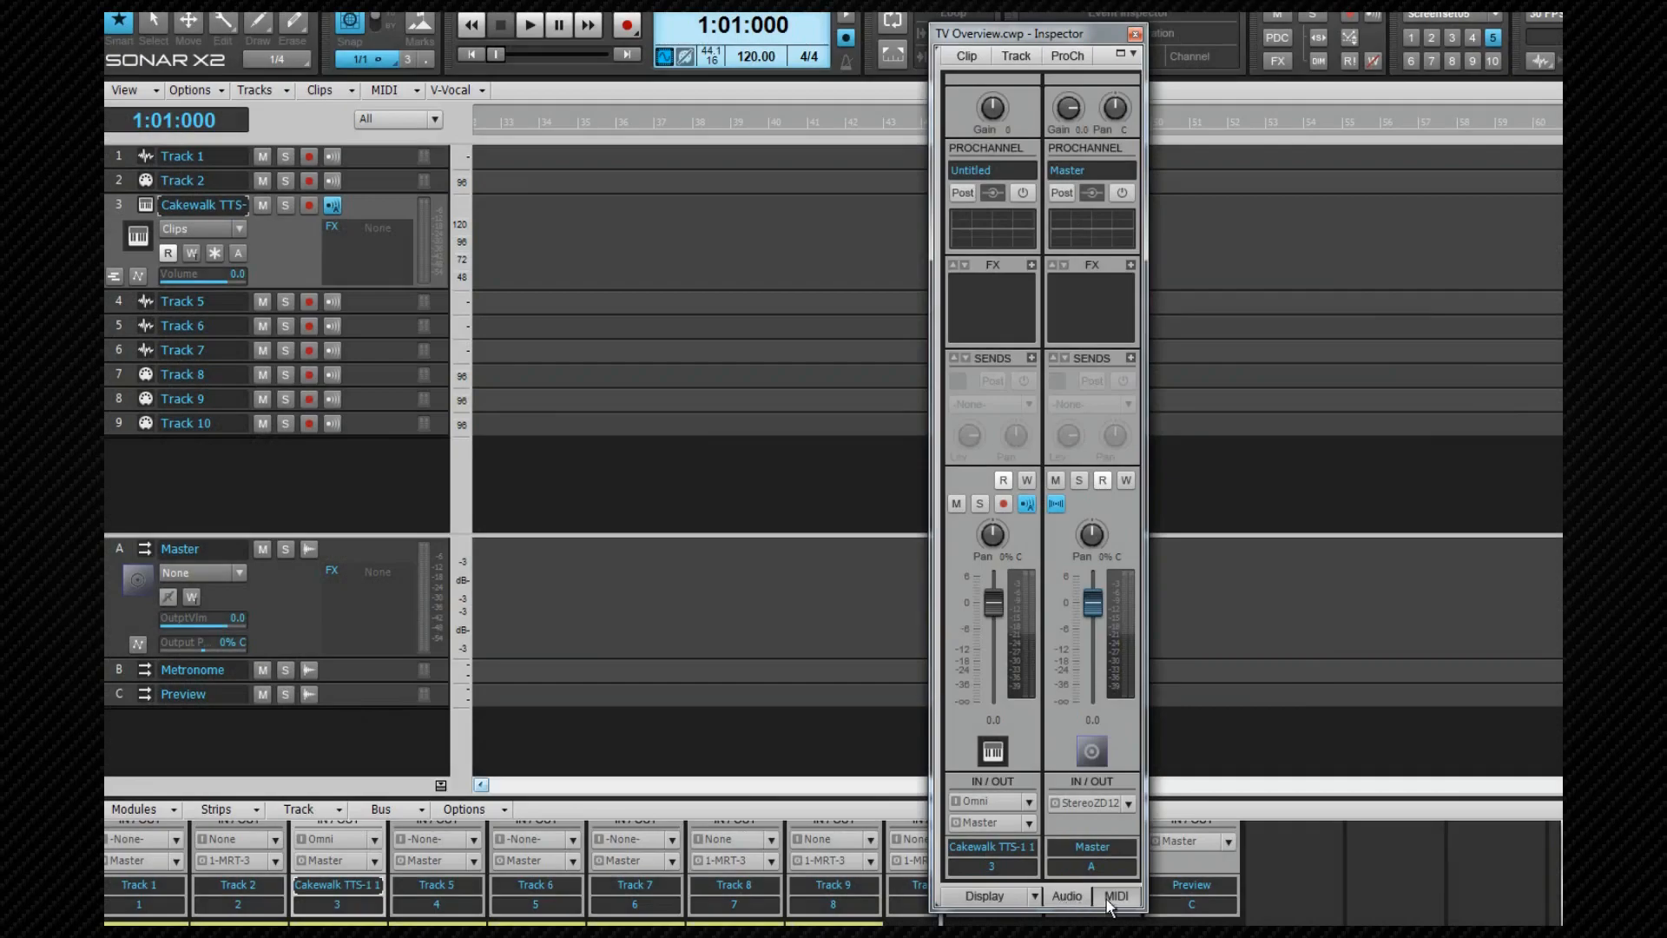
left_click(1115, 895)
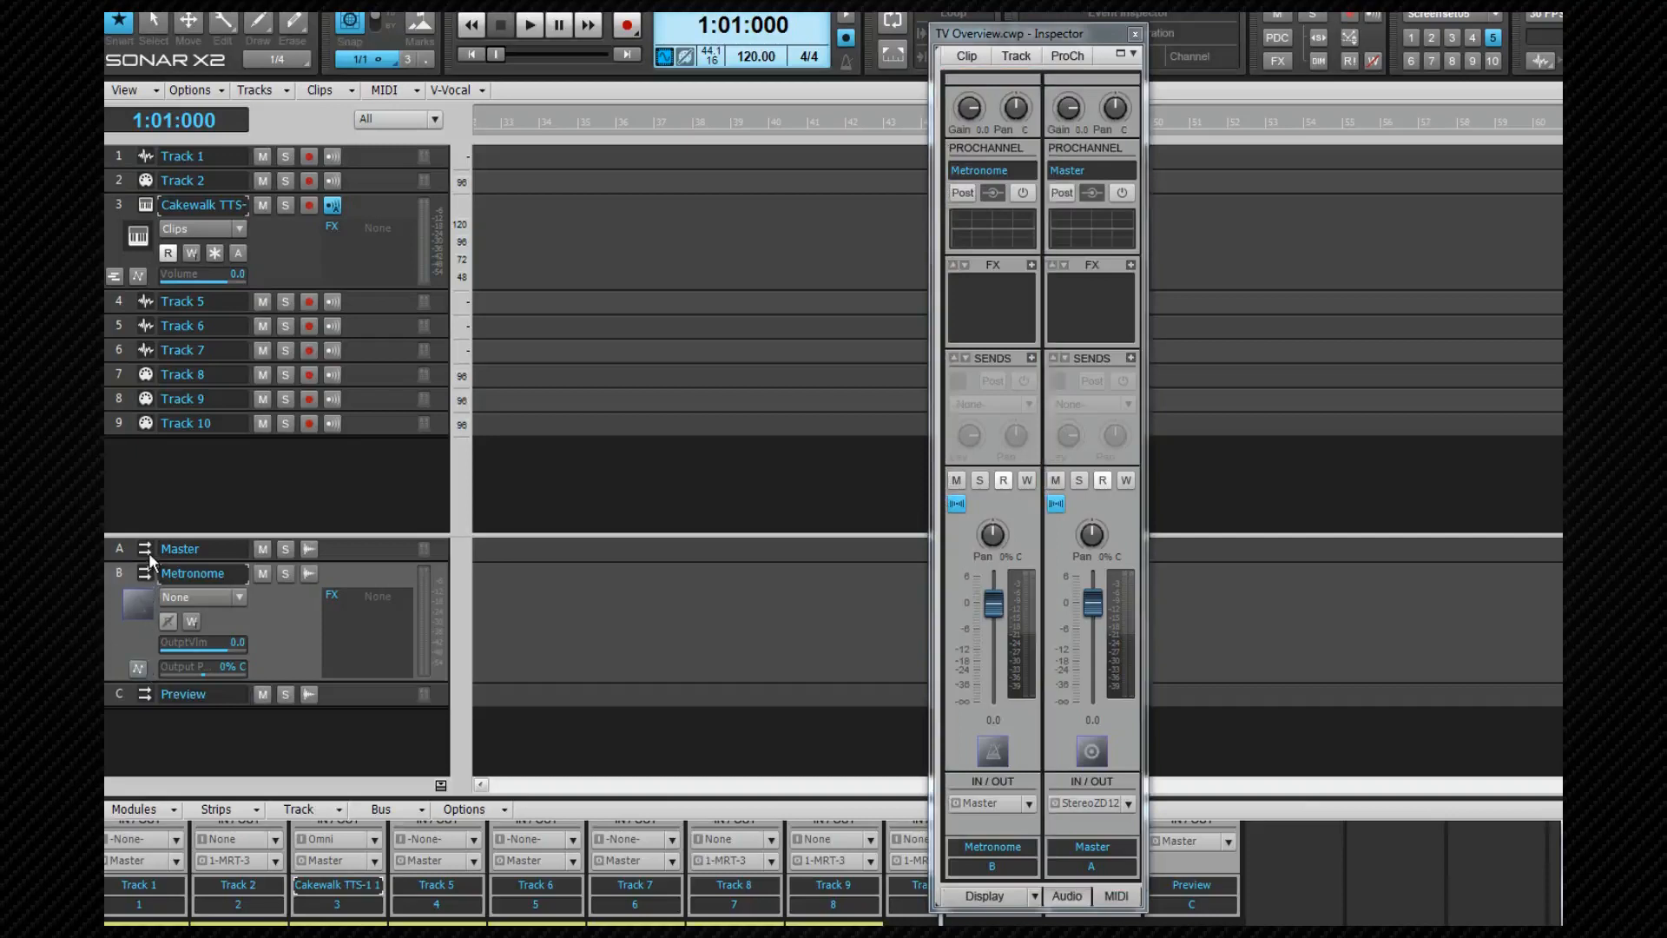
mouse_move(148, 558)
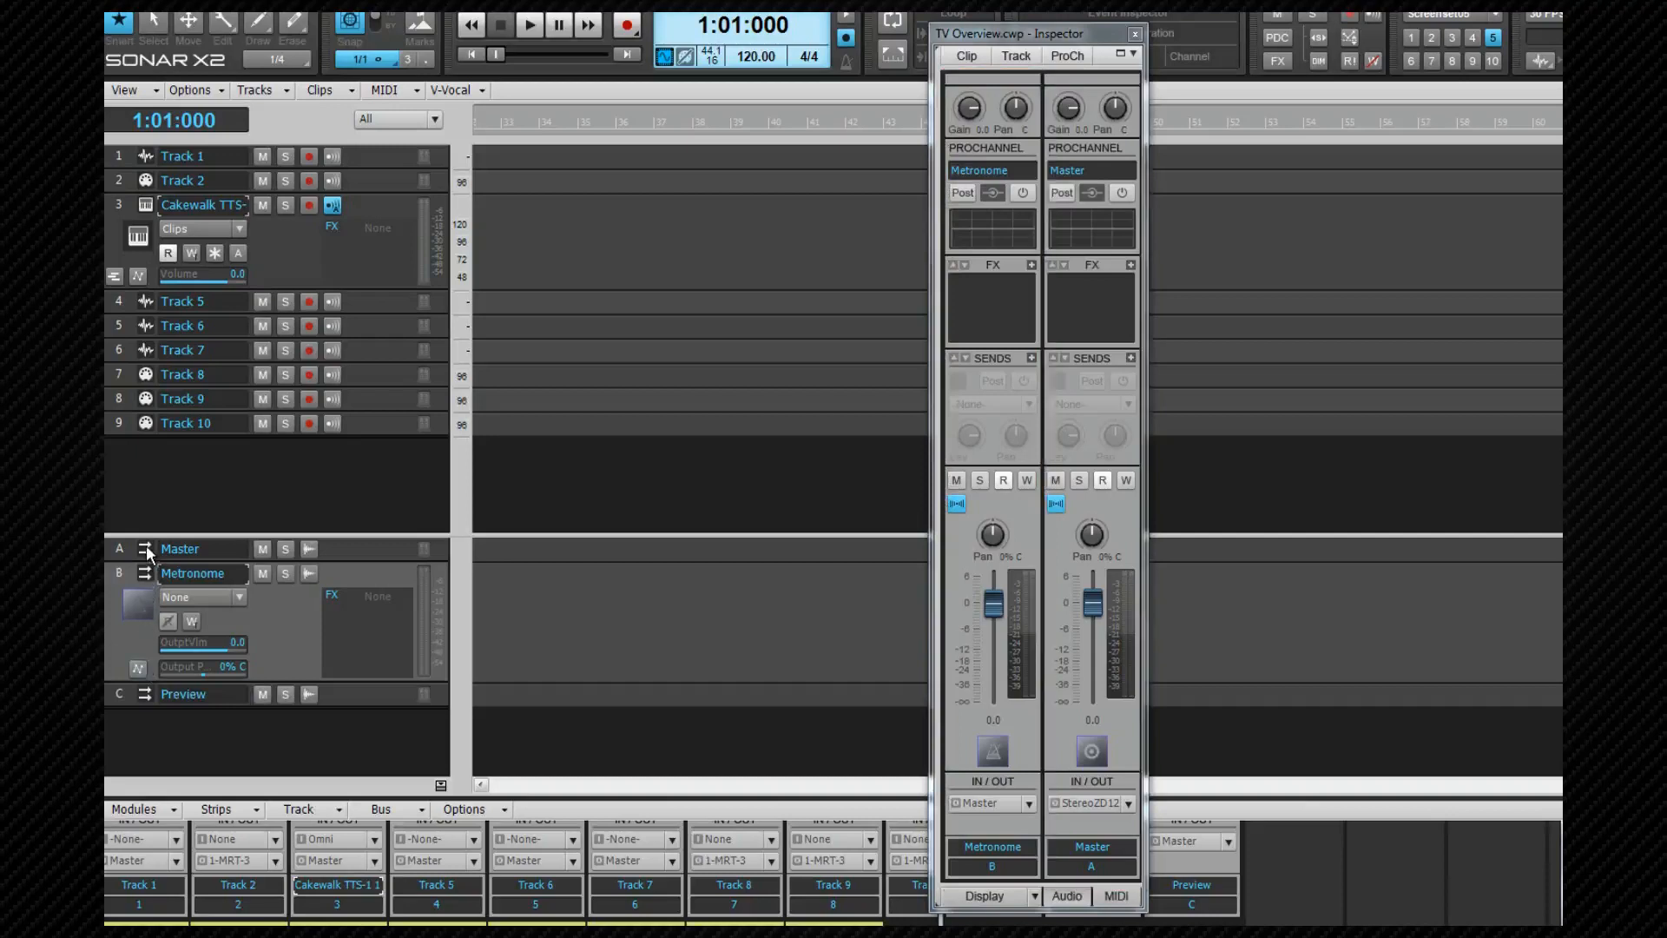
left_click(180, 549)
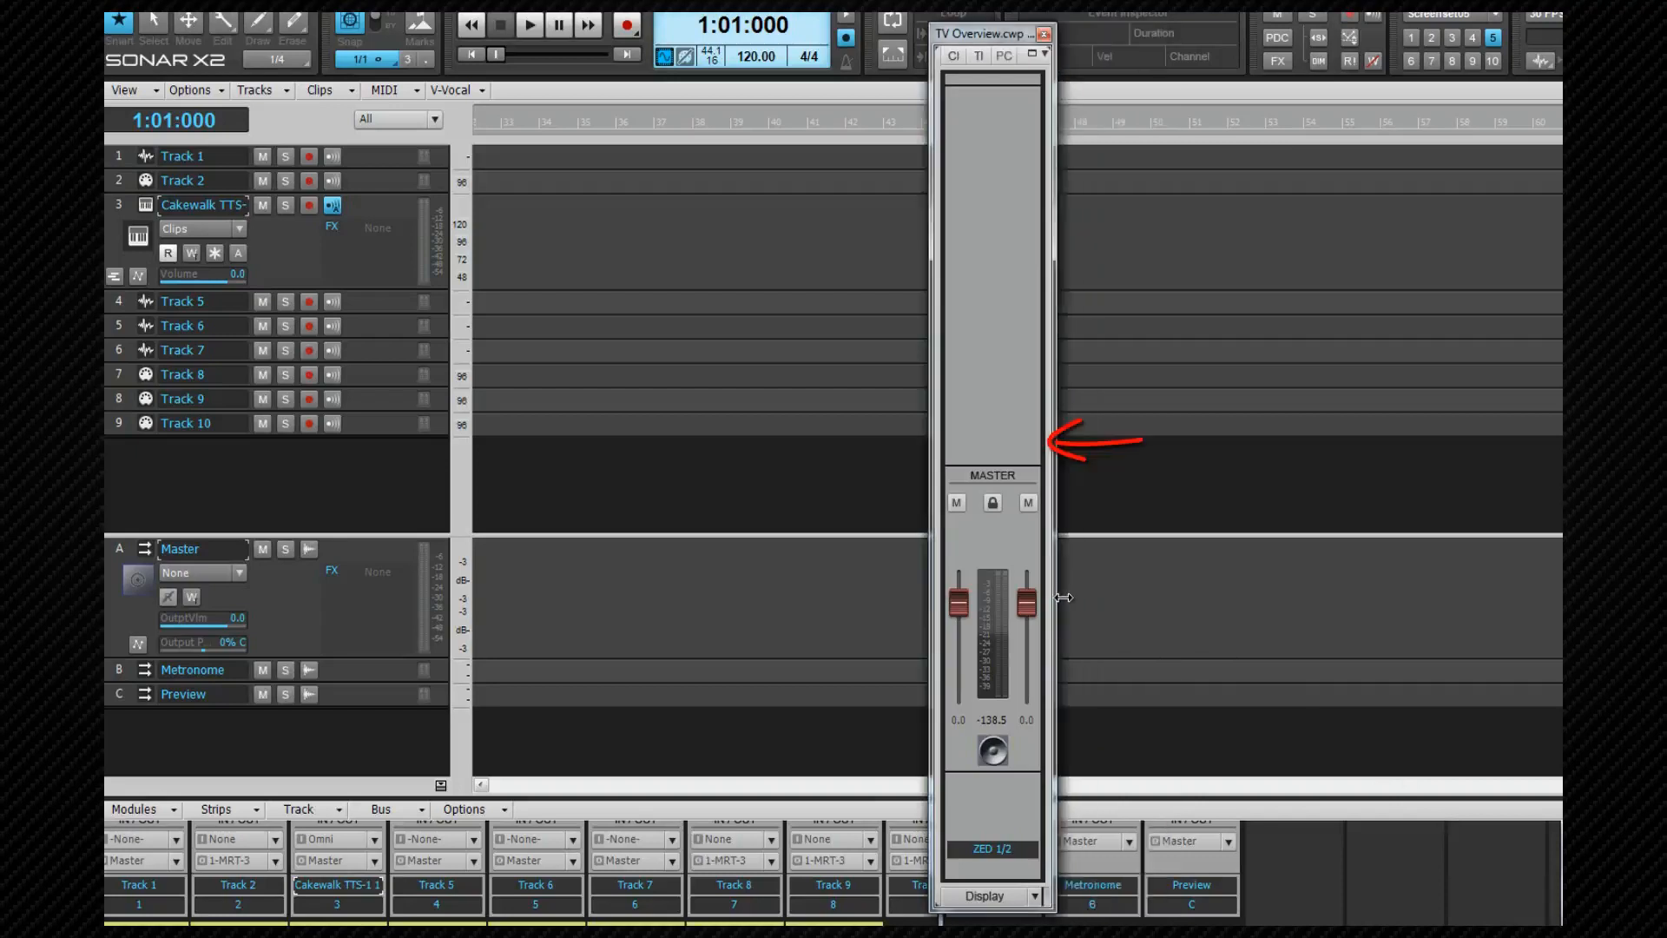
Step: Select Track 2, toggle its ProChannel, and display its track properties
left_click(238, 885)
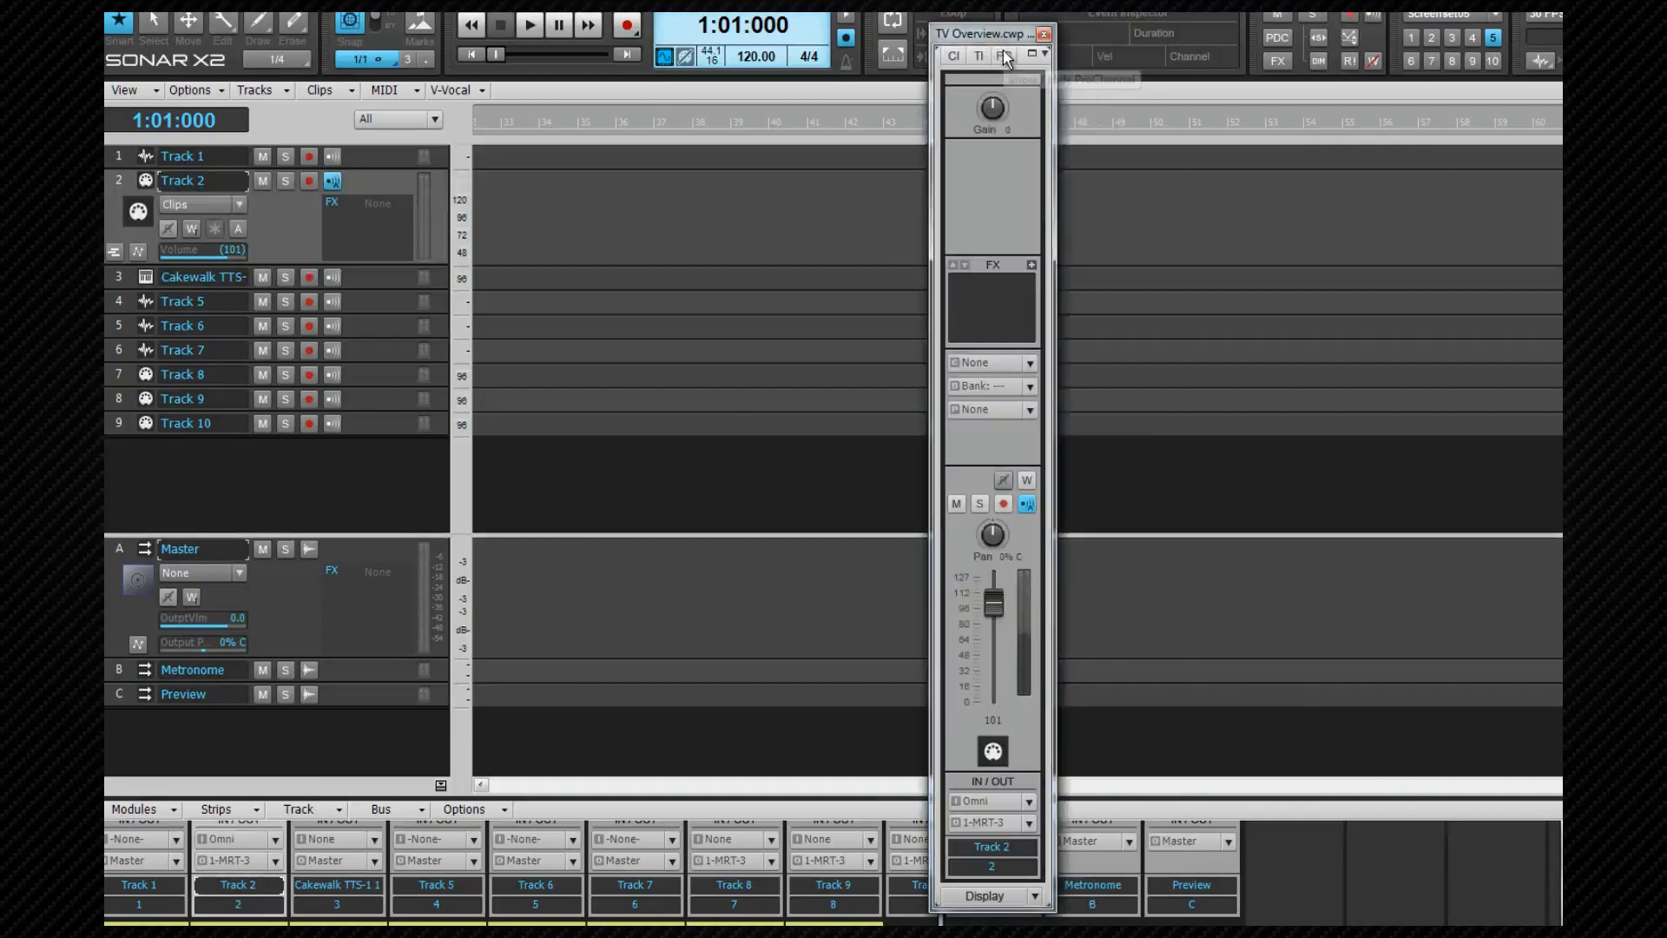
left_click(1066, 55)
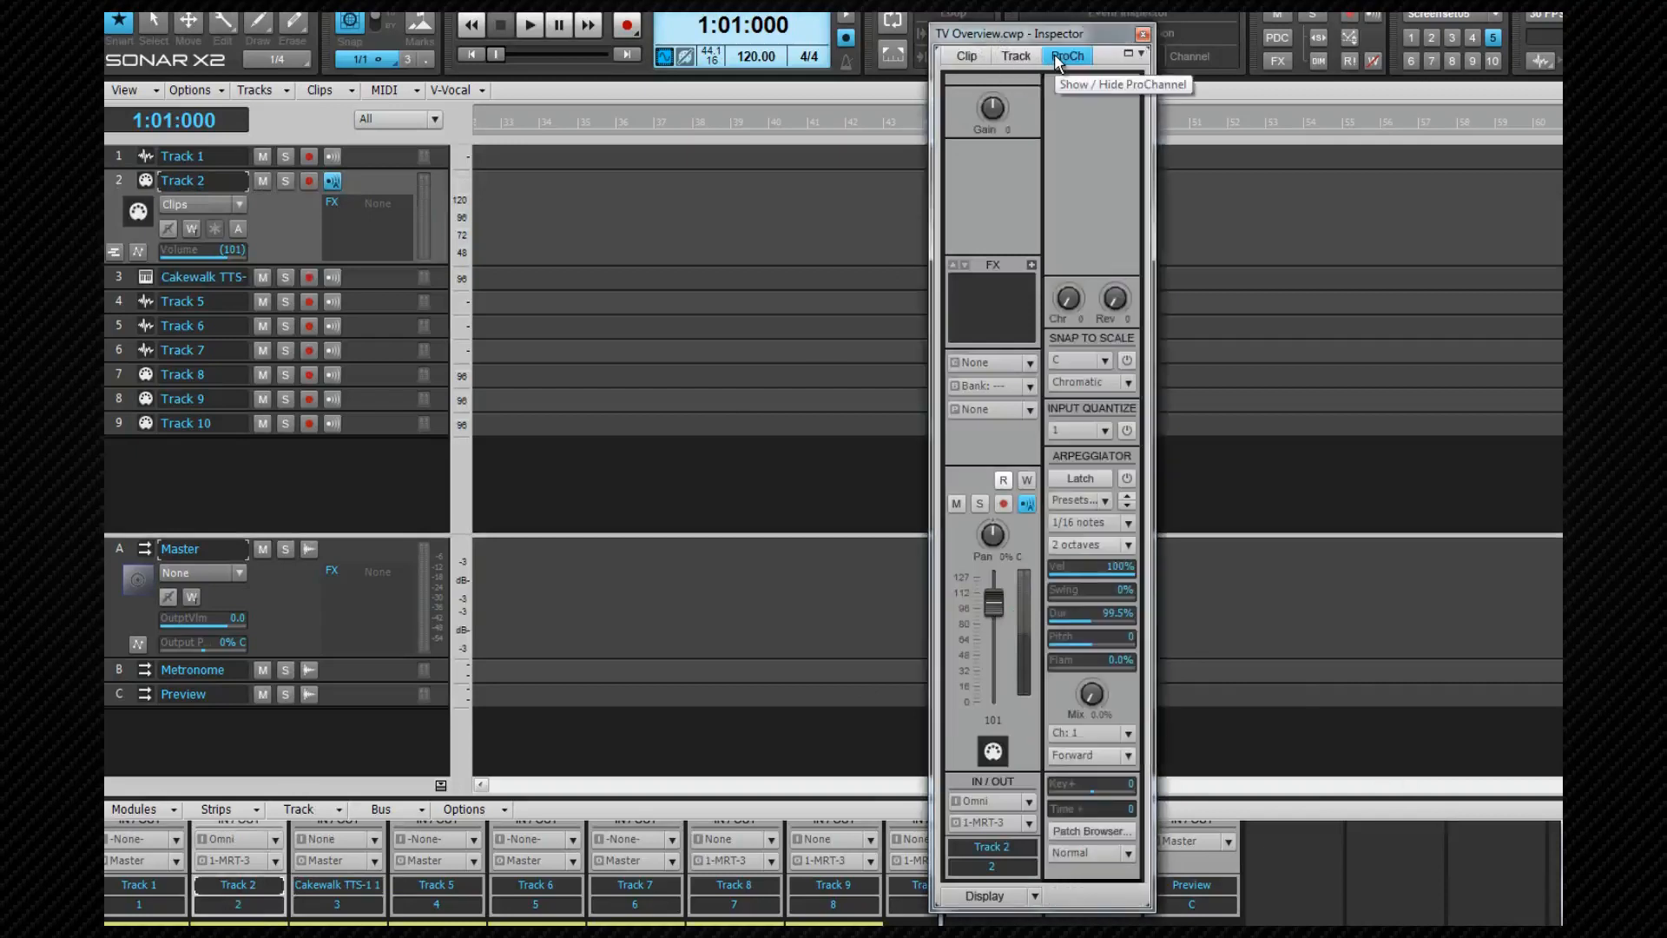
left_click(1069, 56)
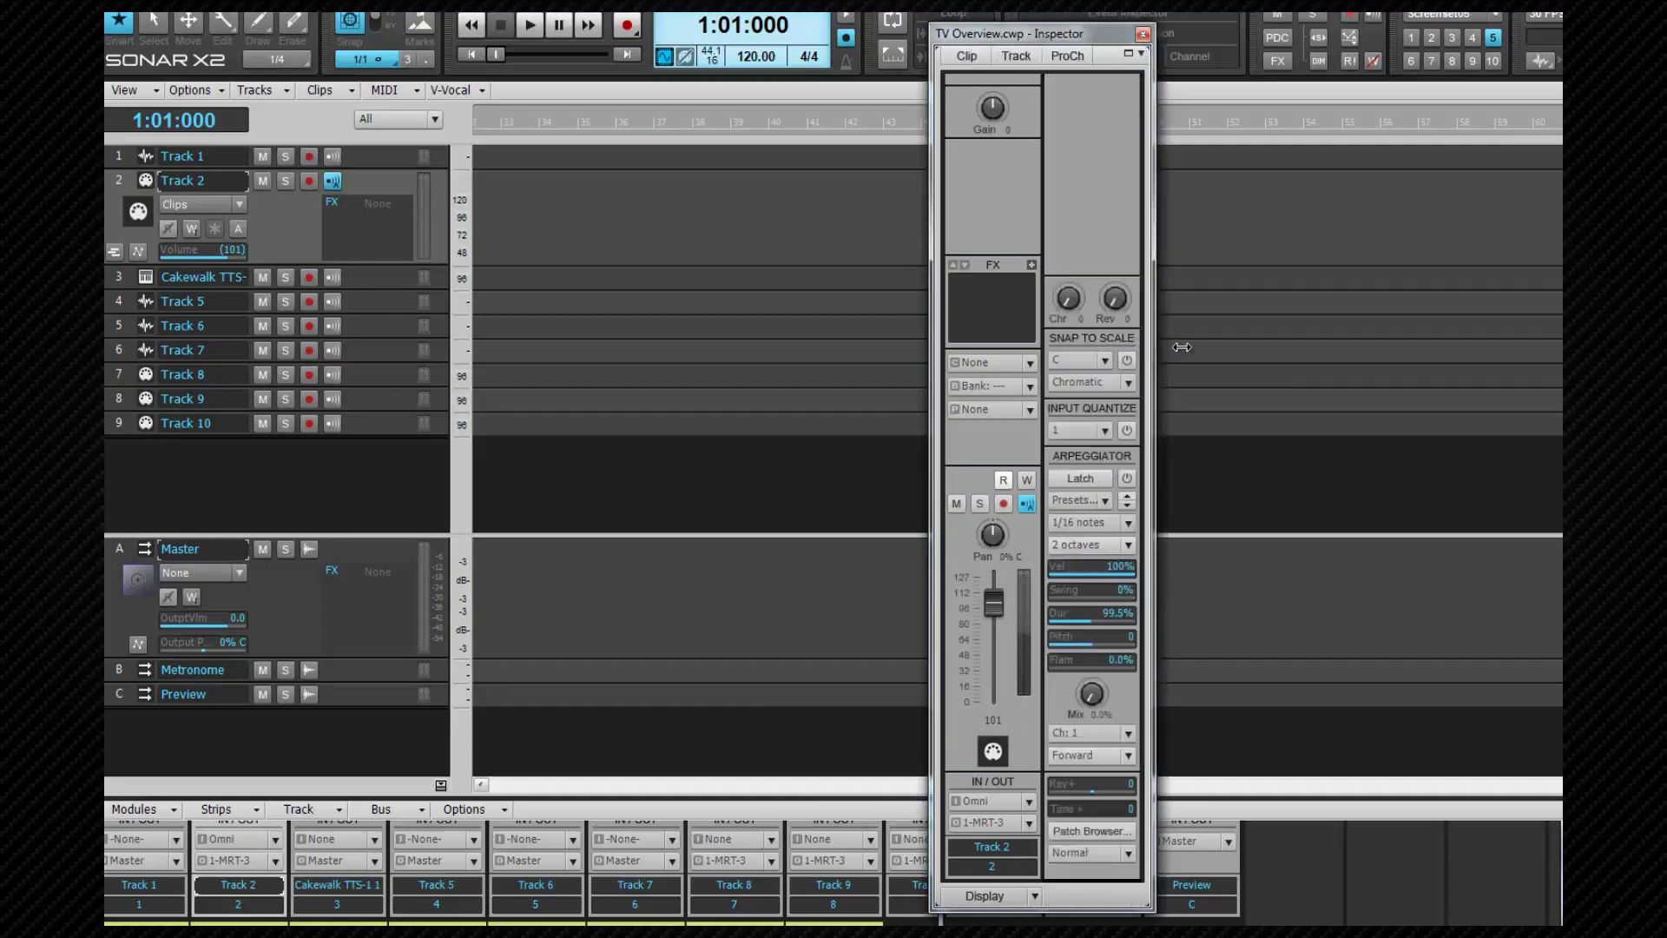
mouse_move(1113, 301)
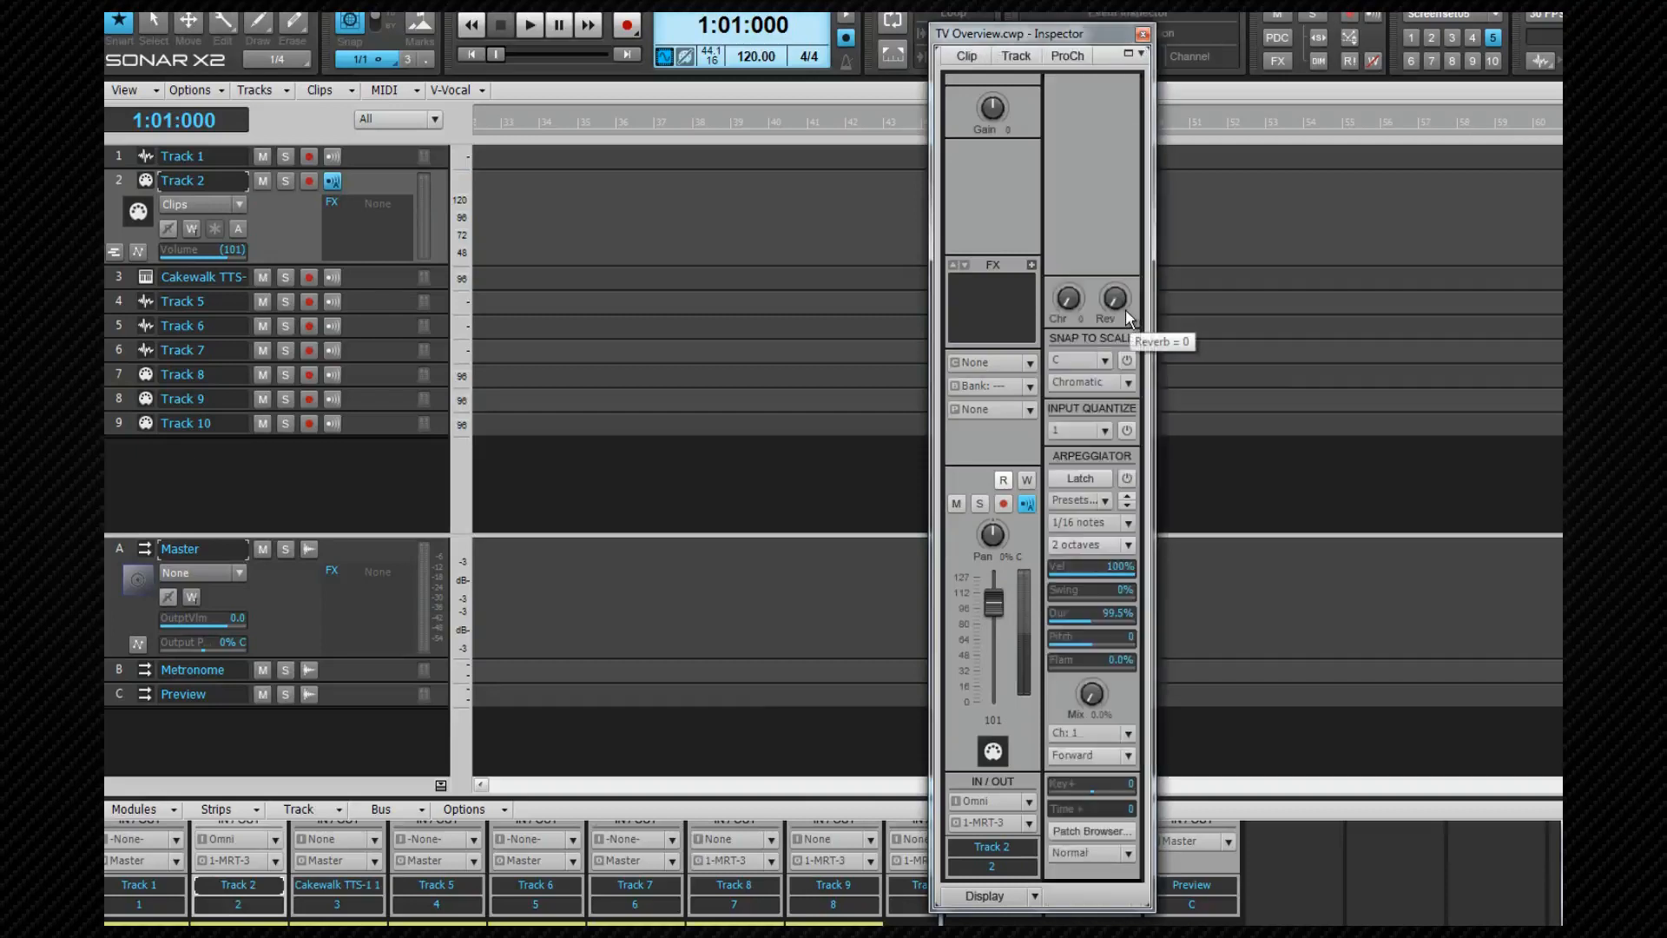
left_click(1015, 55)
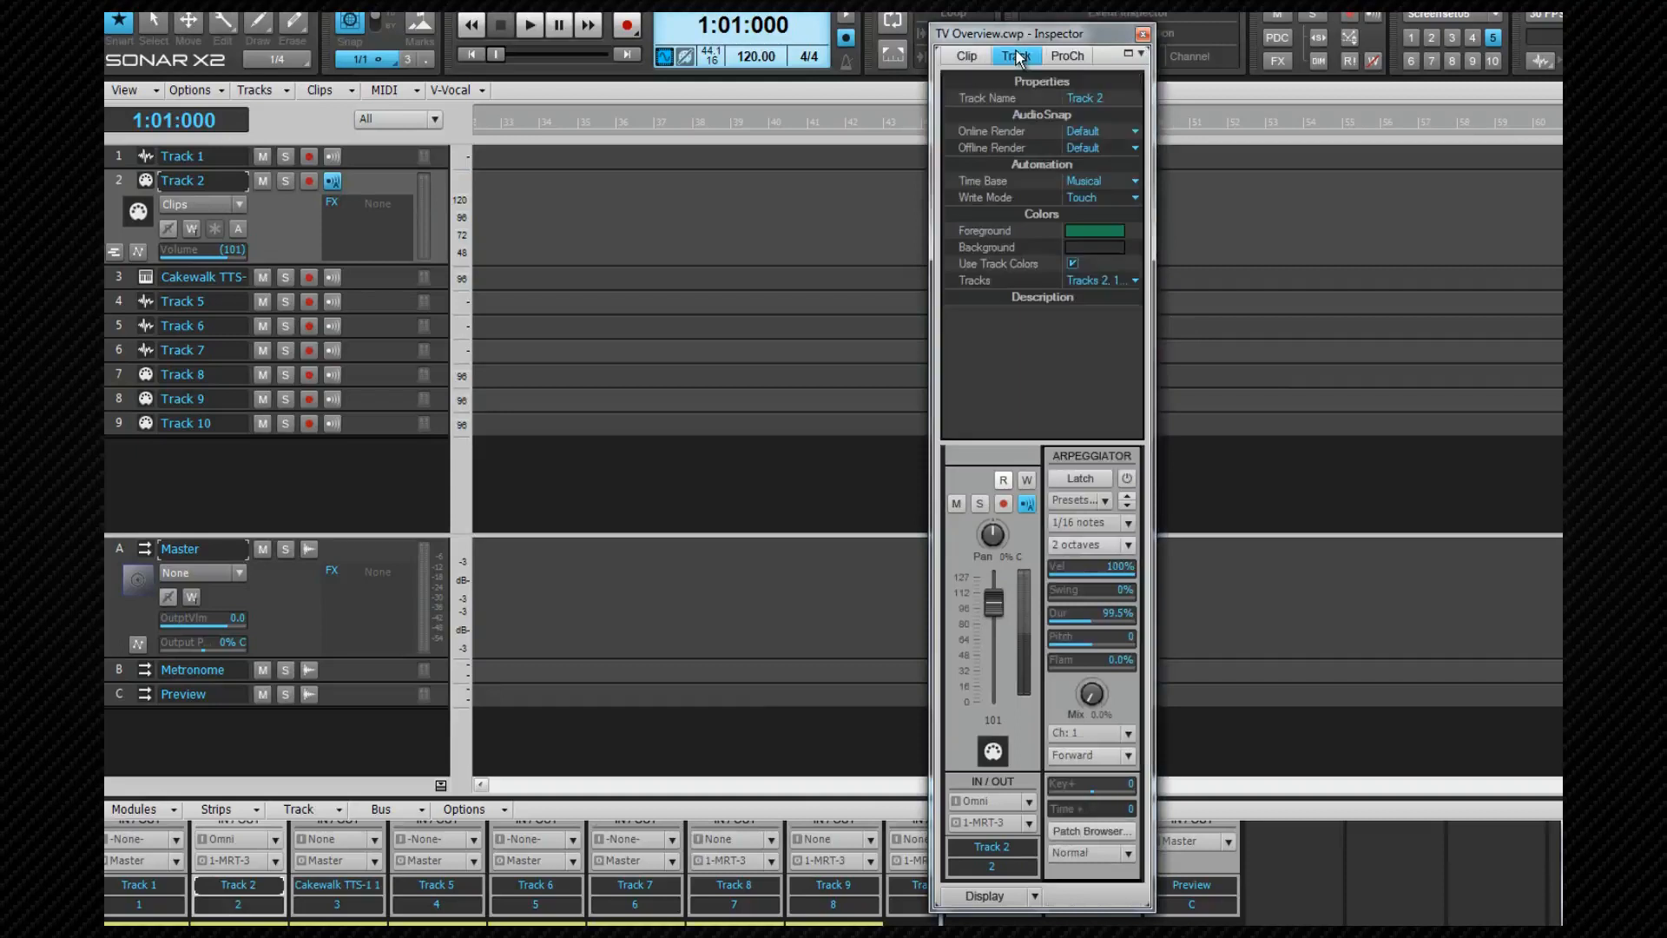
mouse_move(1018, 56)
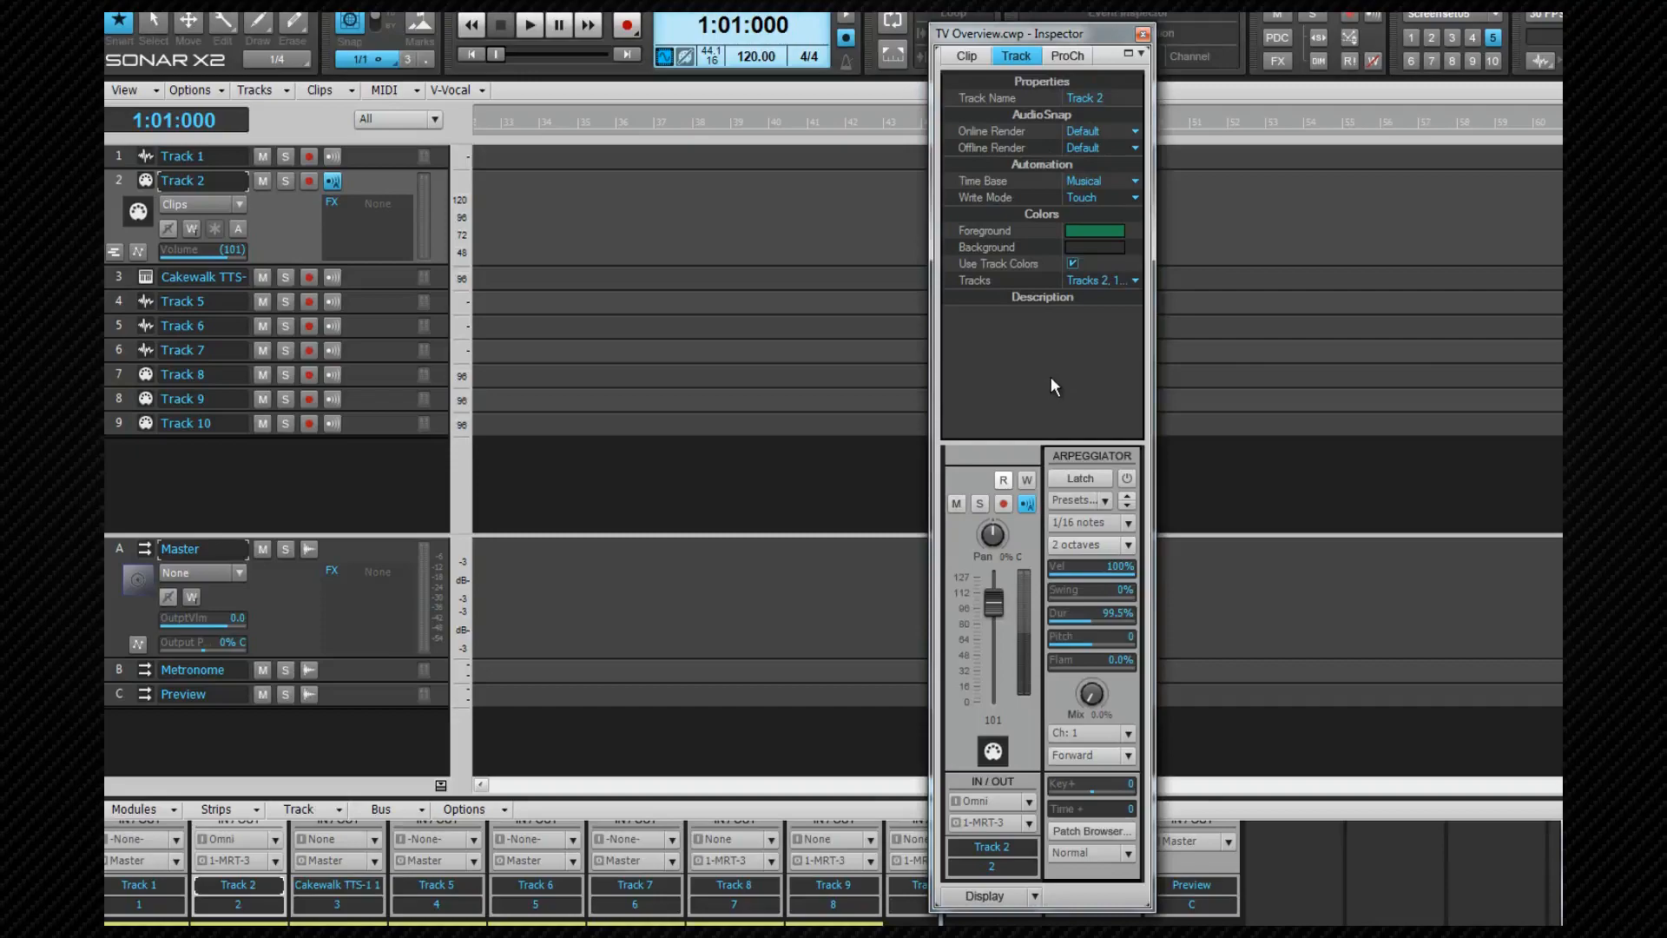
mouse_move(1047, 393)
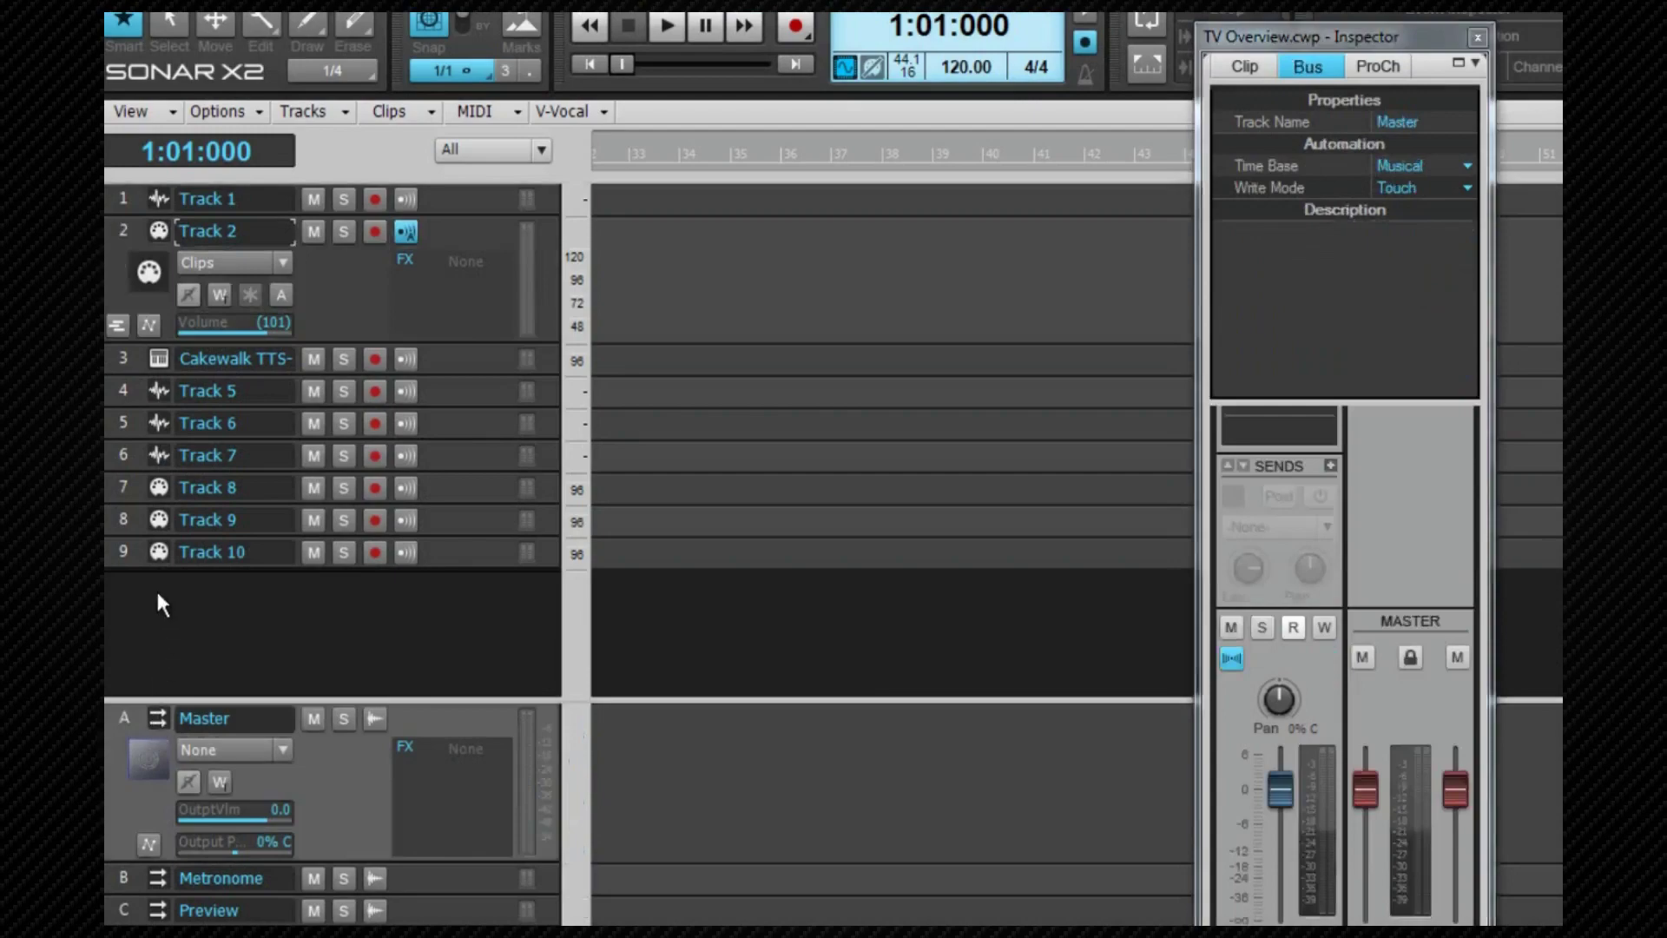
left_click(1308, 66)
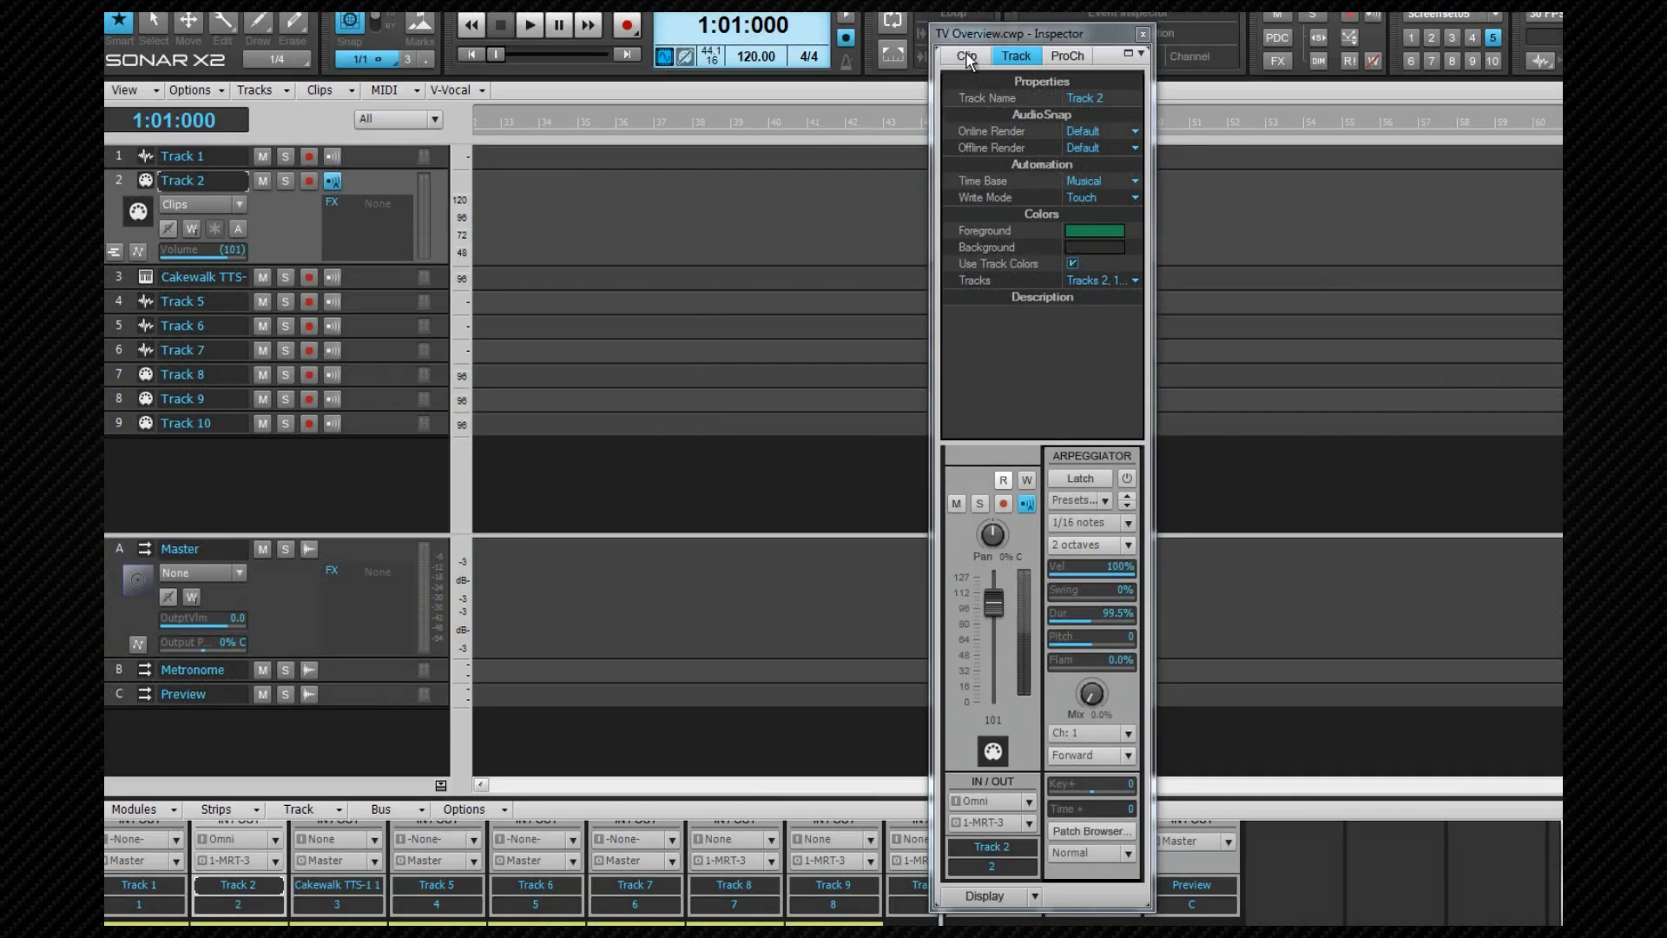
left_click(966, 55)
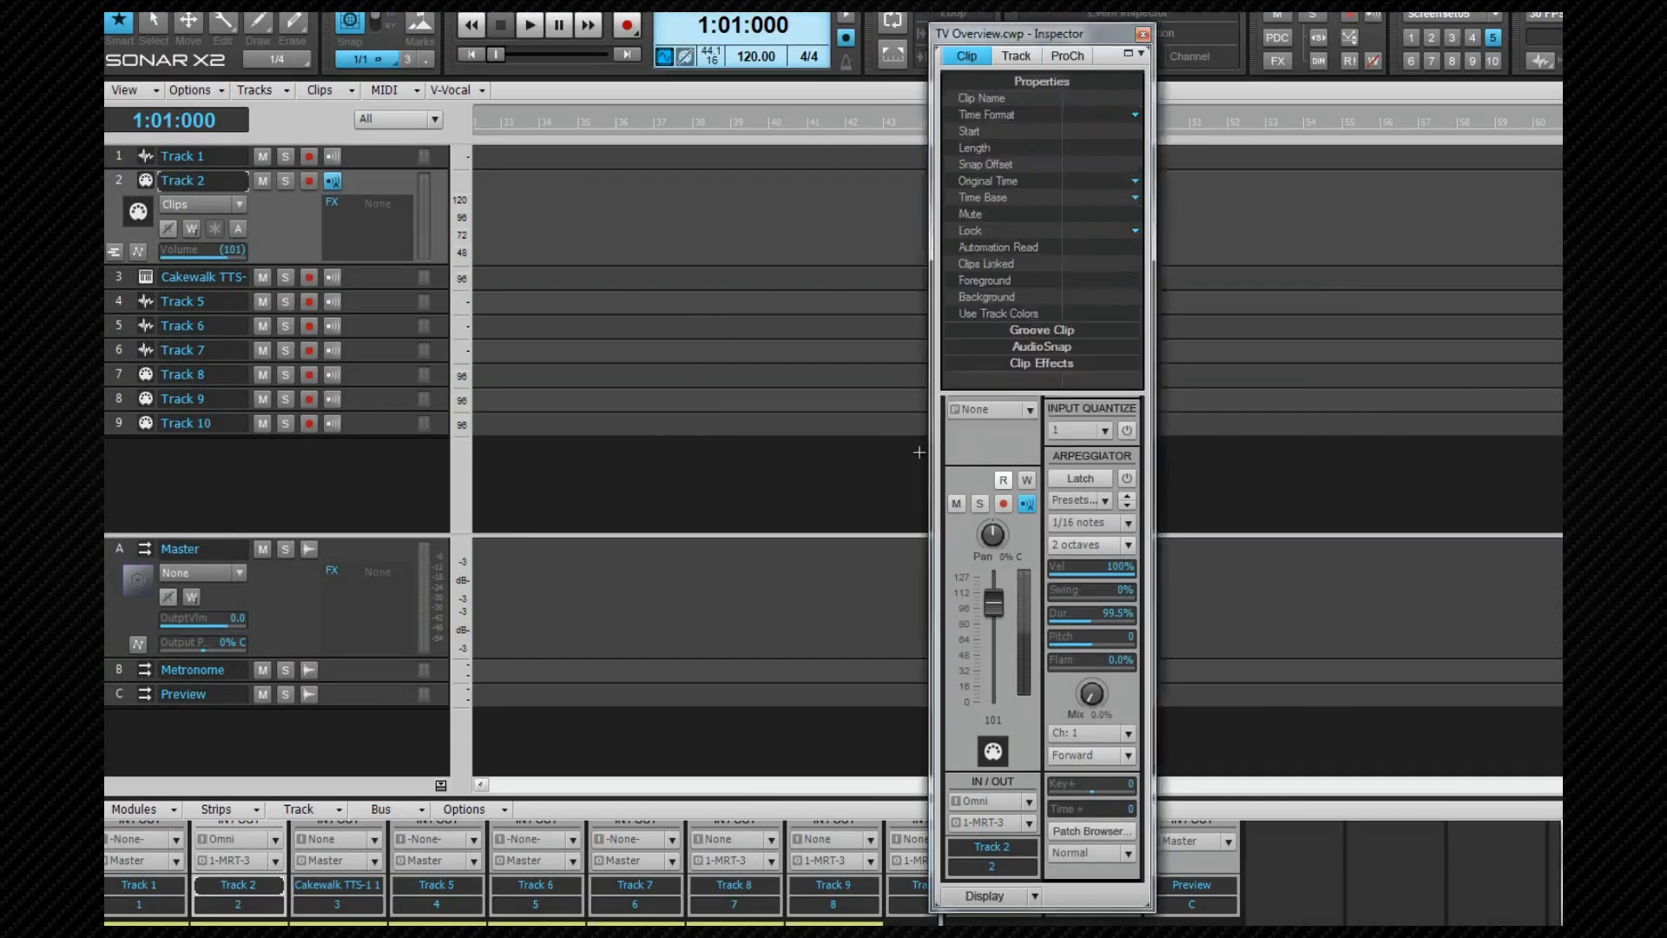
mouse_move(1063, 315)
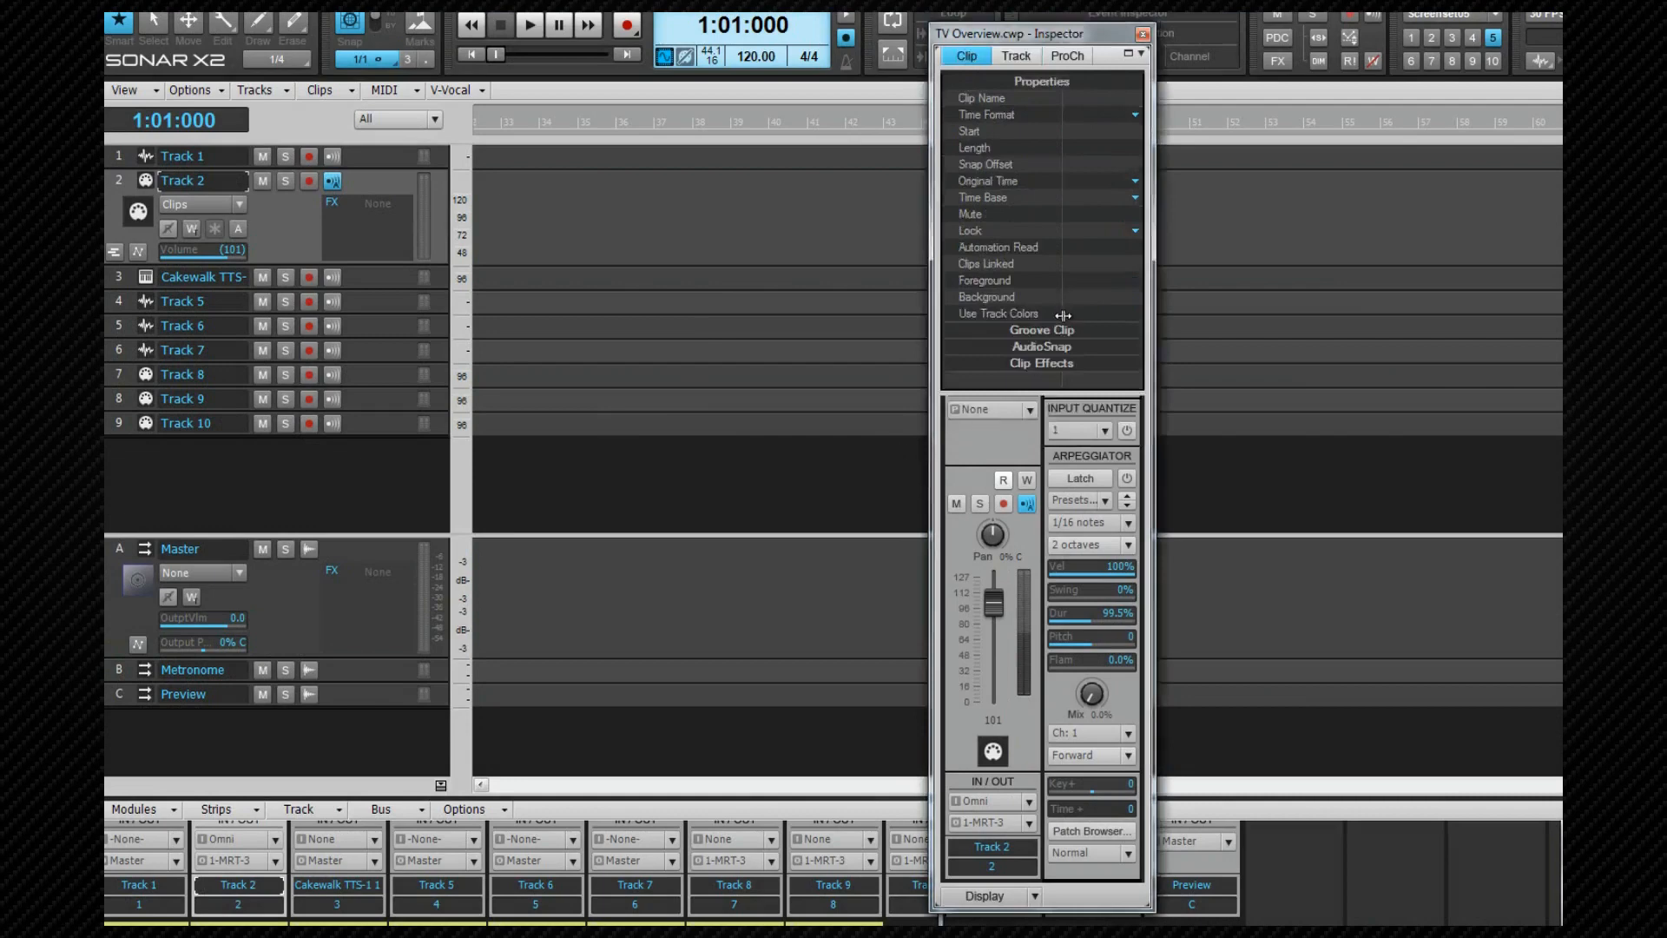
Step: Expand, then collapse the Groove Clip section in the Inspector's clip properties
left_click(1041, 330)
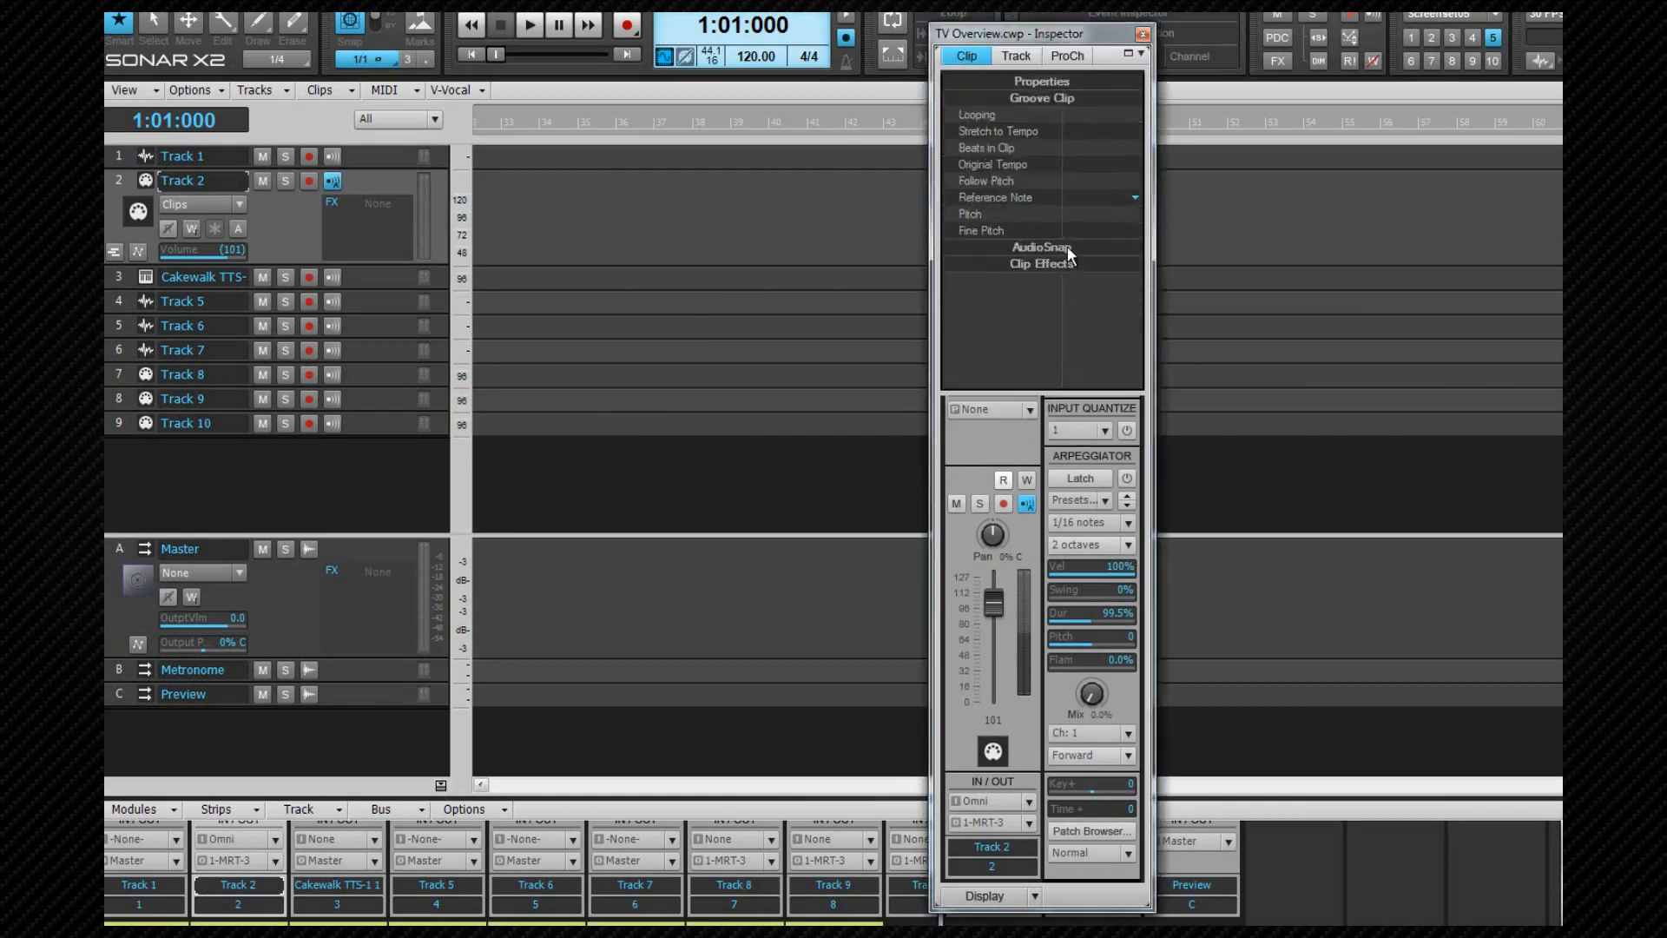
left_click(1041, 96)
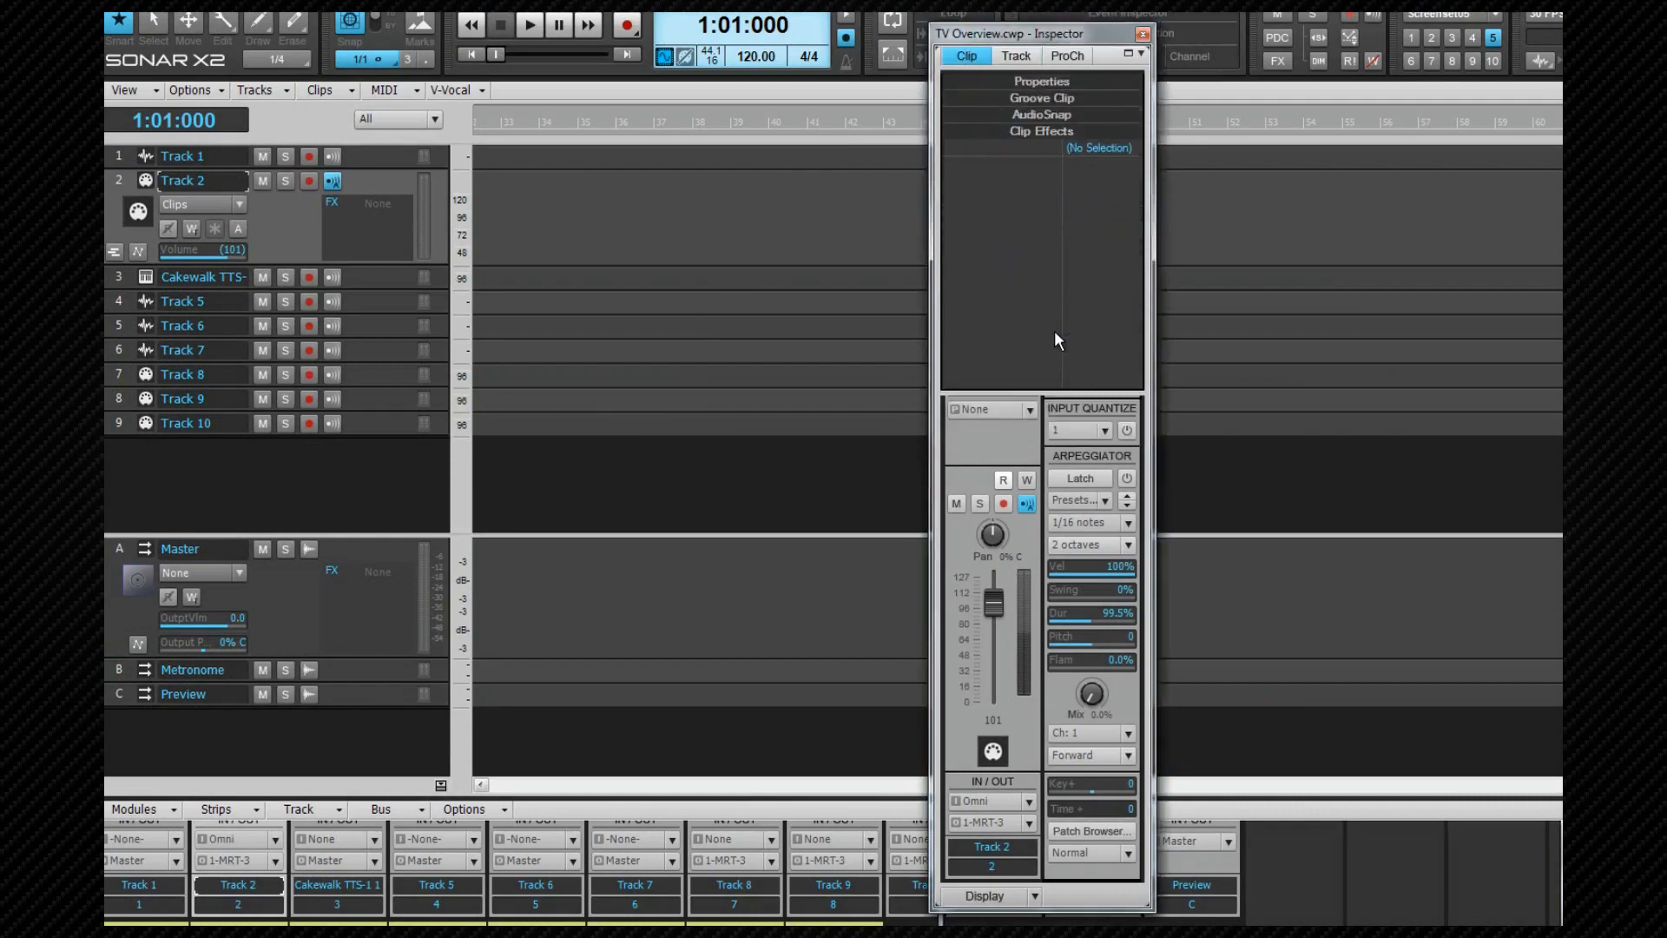
mouse_move(1047, 372)
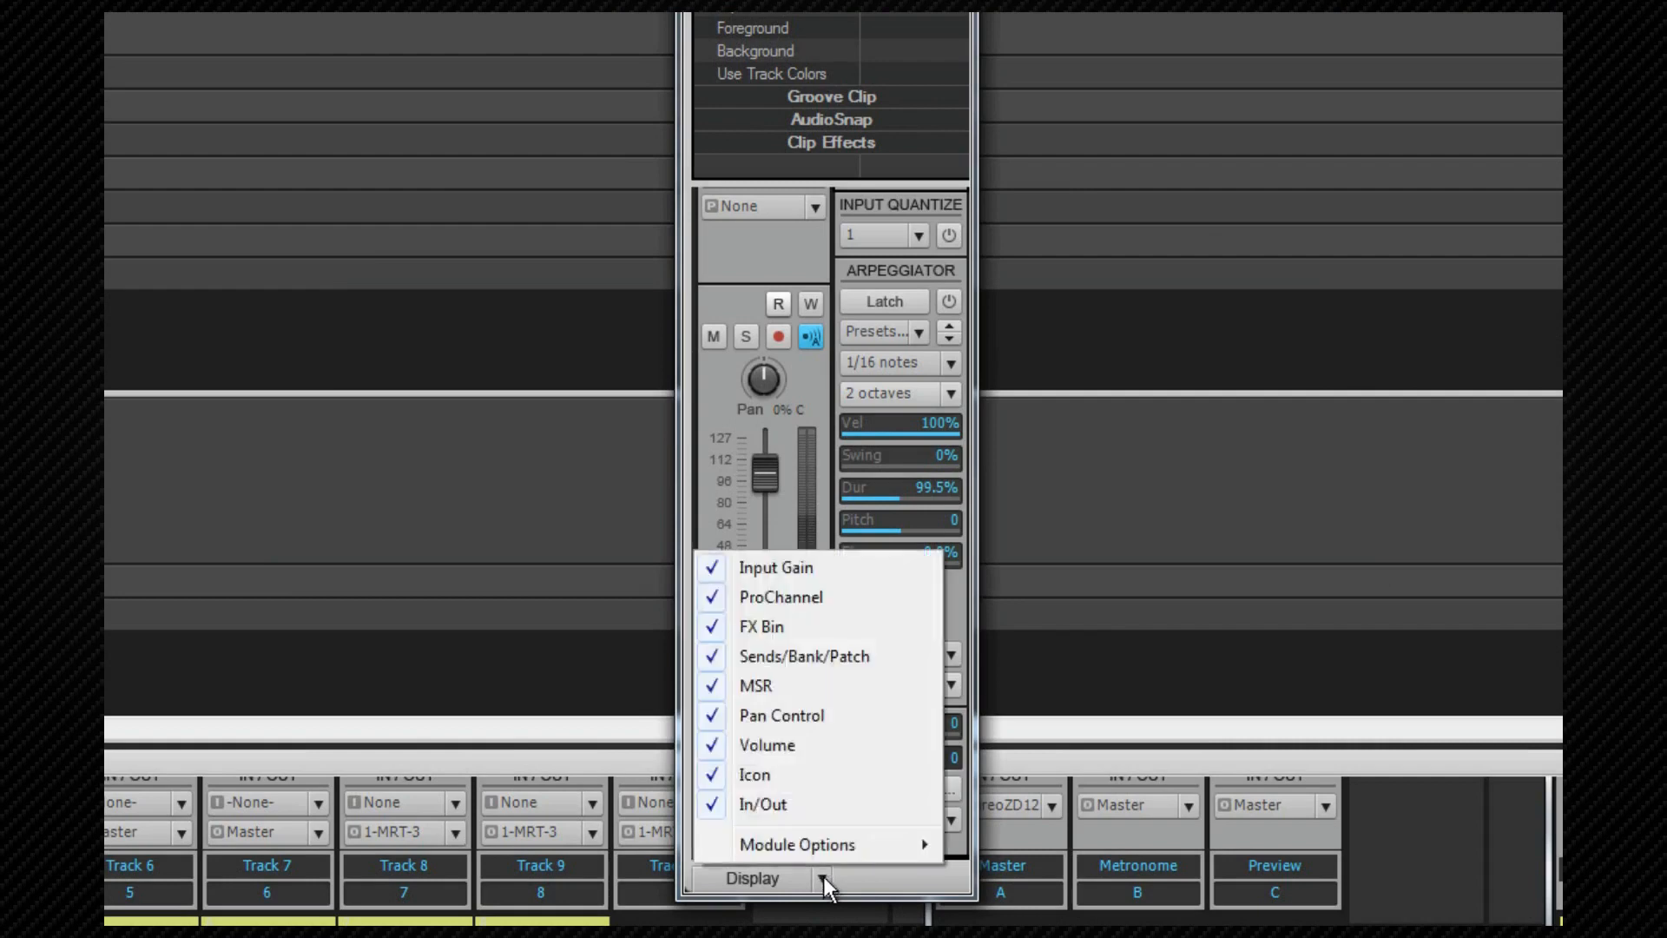
mouse_move(797, 844)
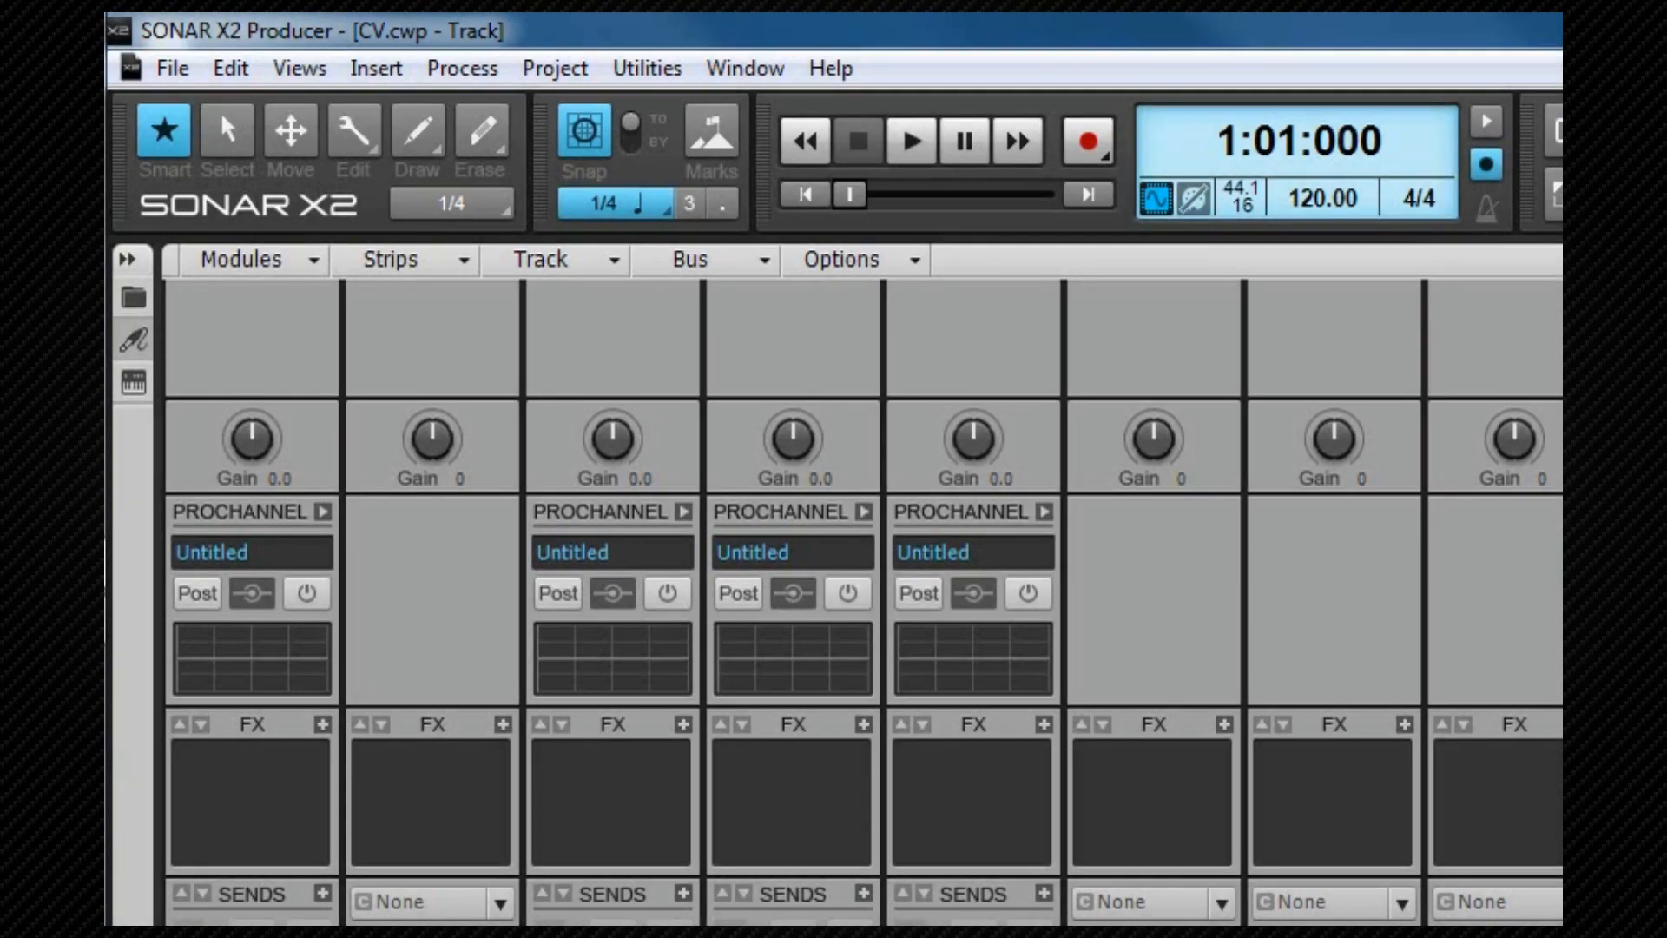
left_click(390, 259)
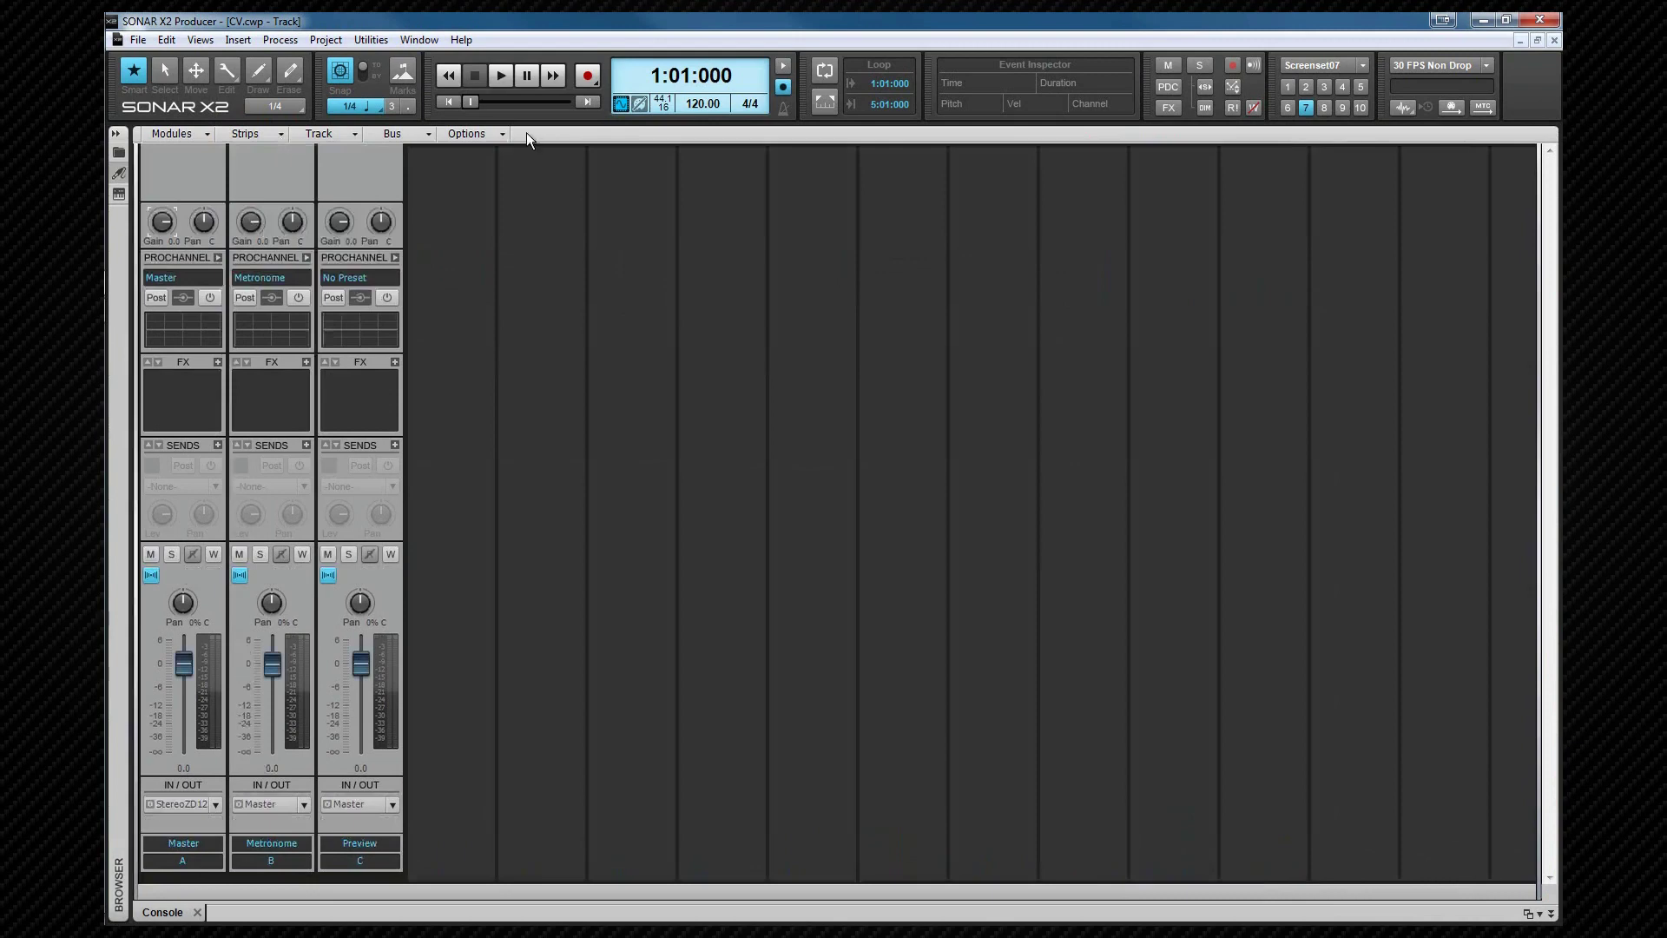
mouse_move(277, 142)
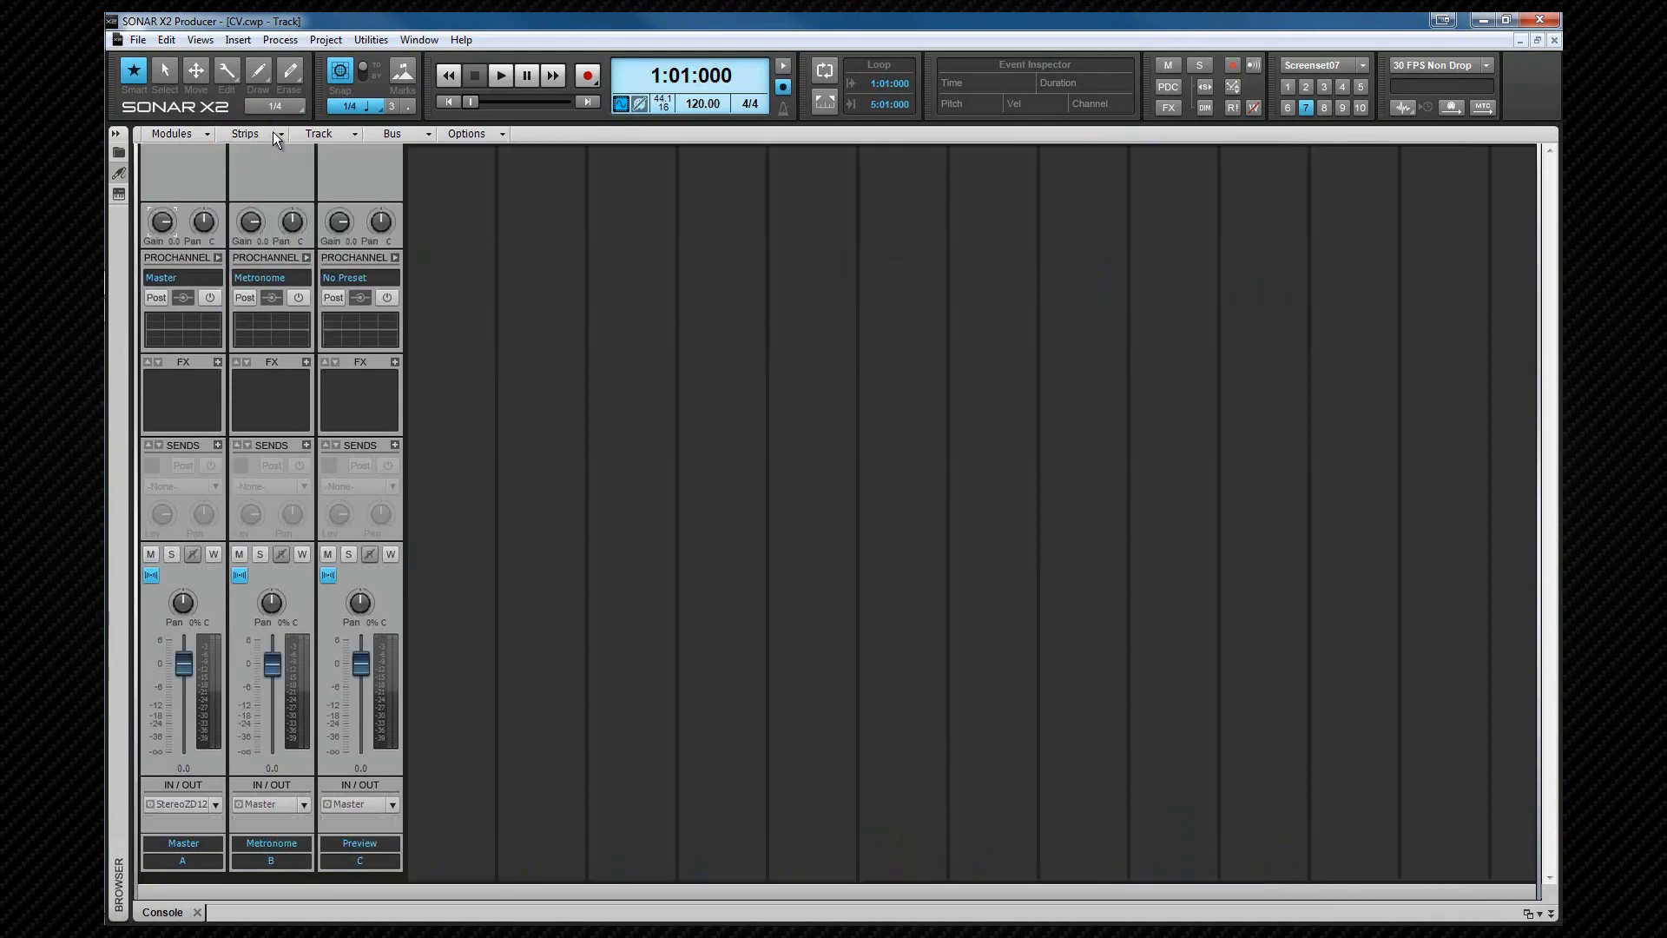
left_click(245, 132)
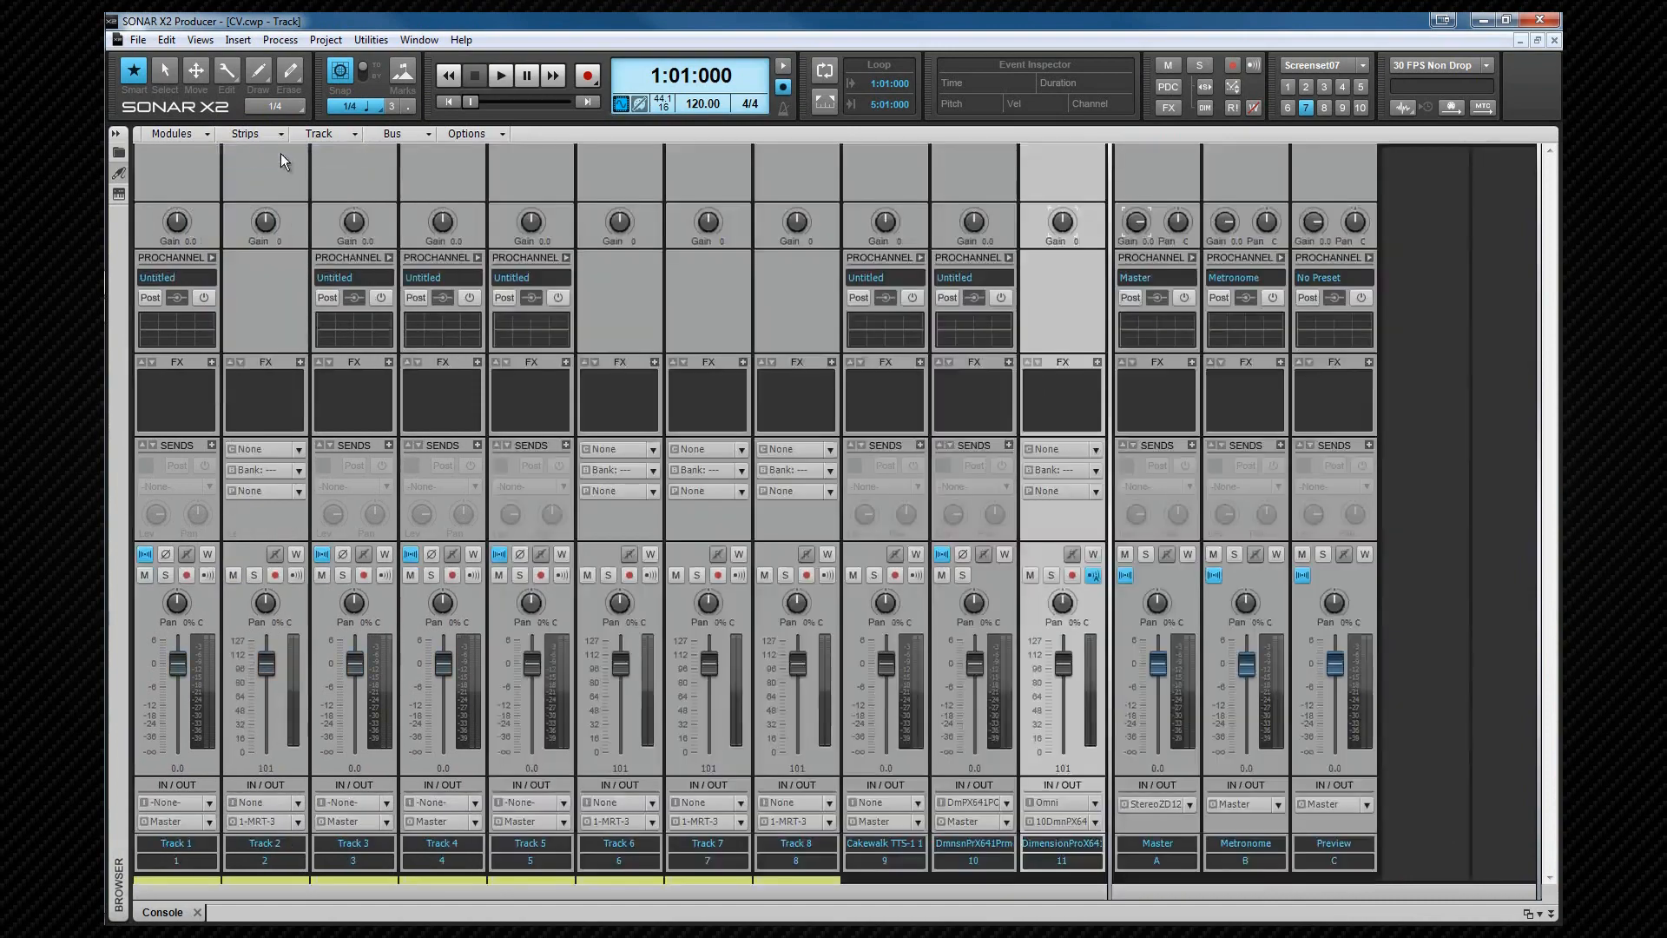
mouse_move(262, 174)
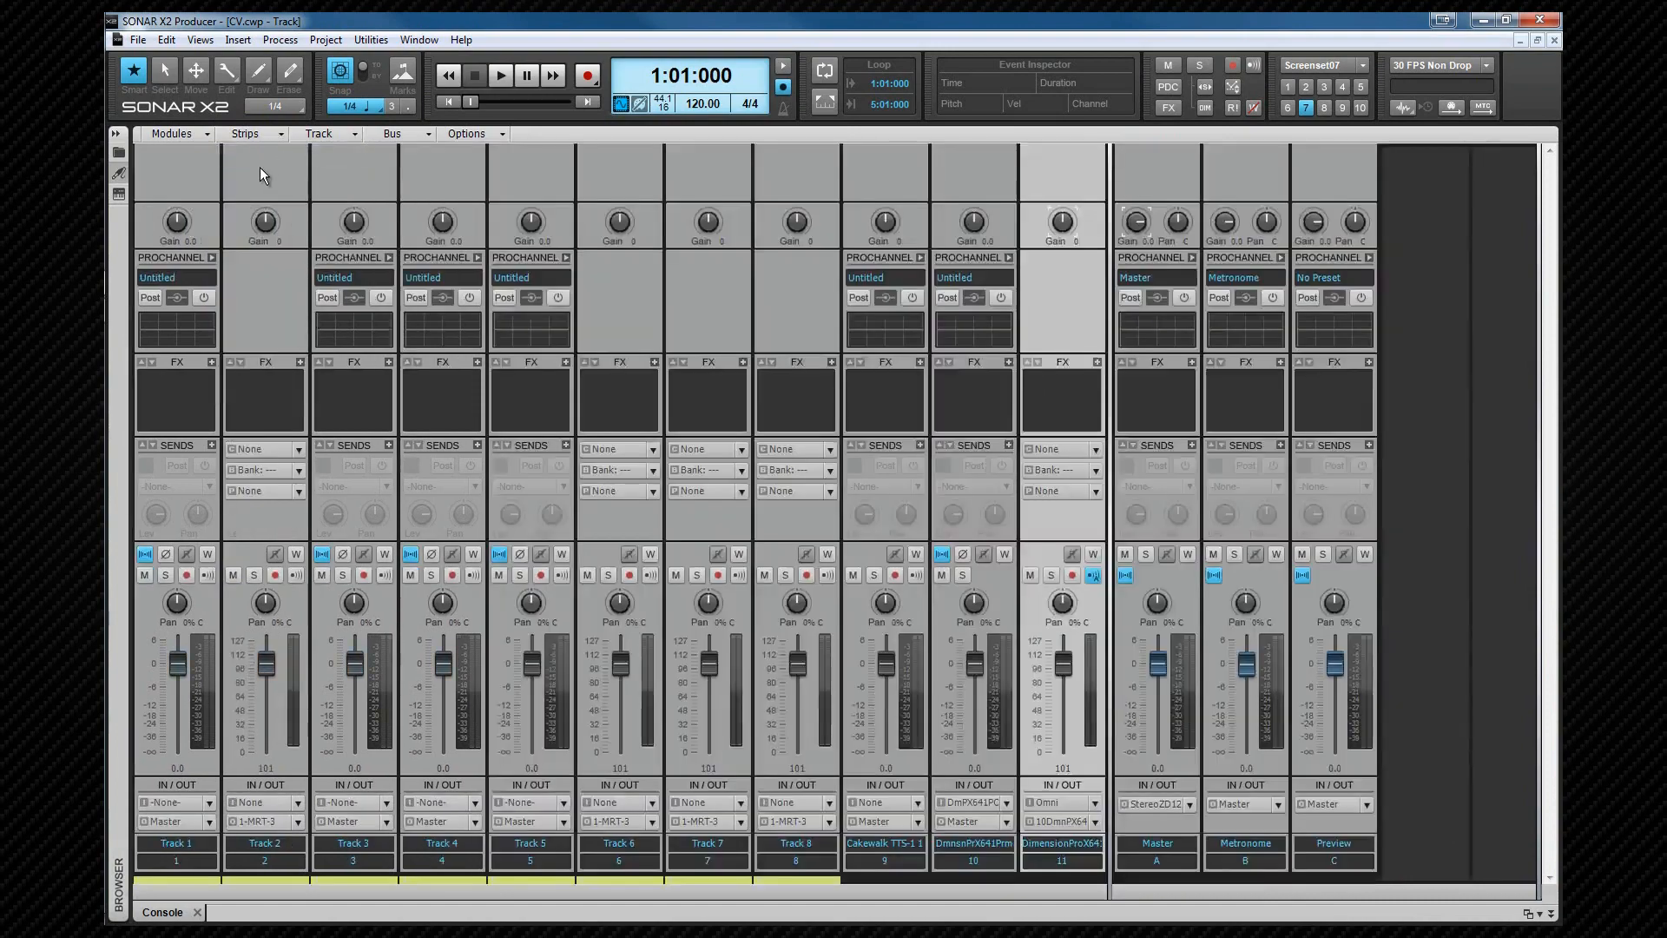
left_click(171, 133)
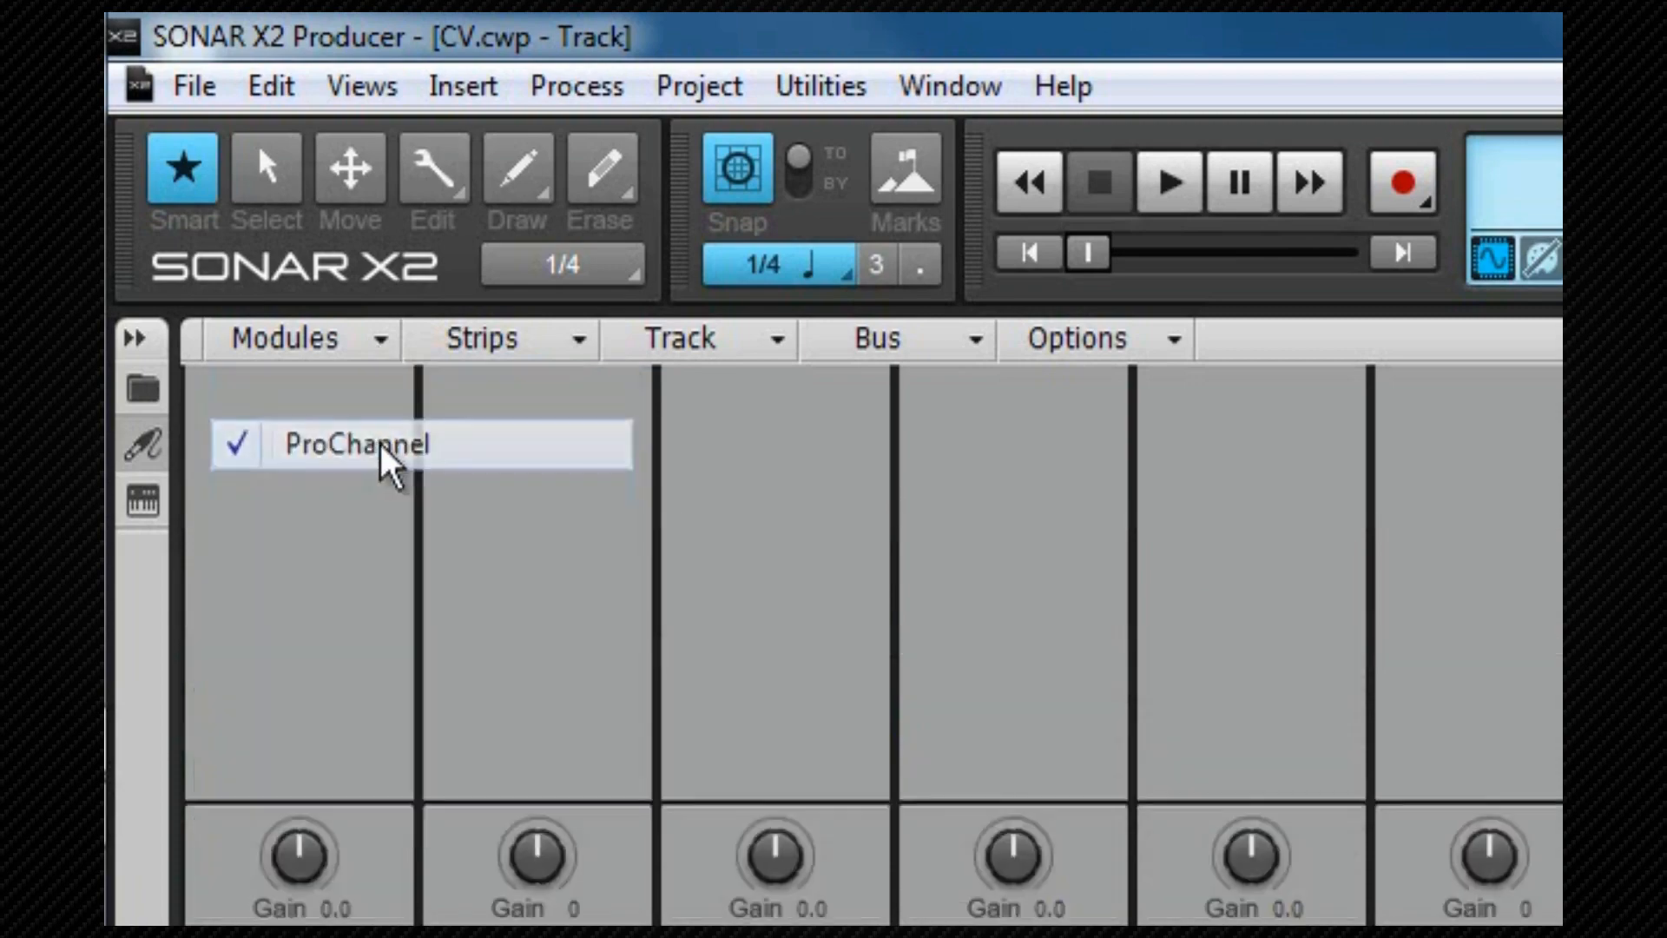
left_click(361, 443)
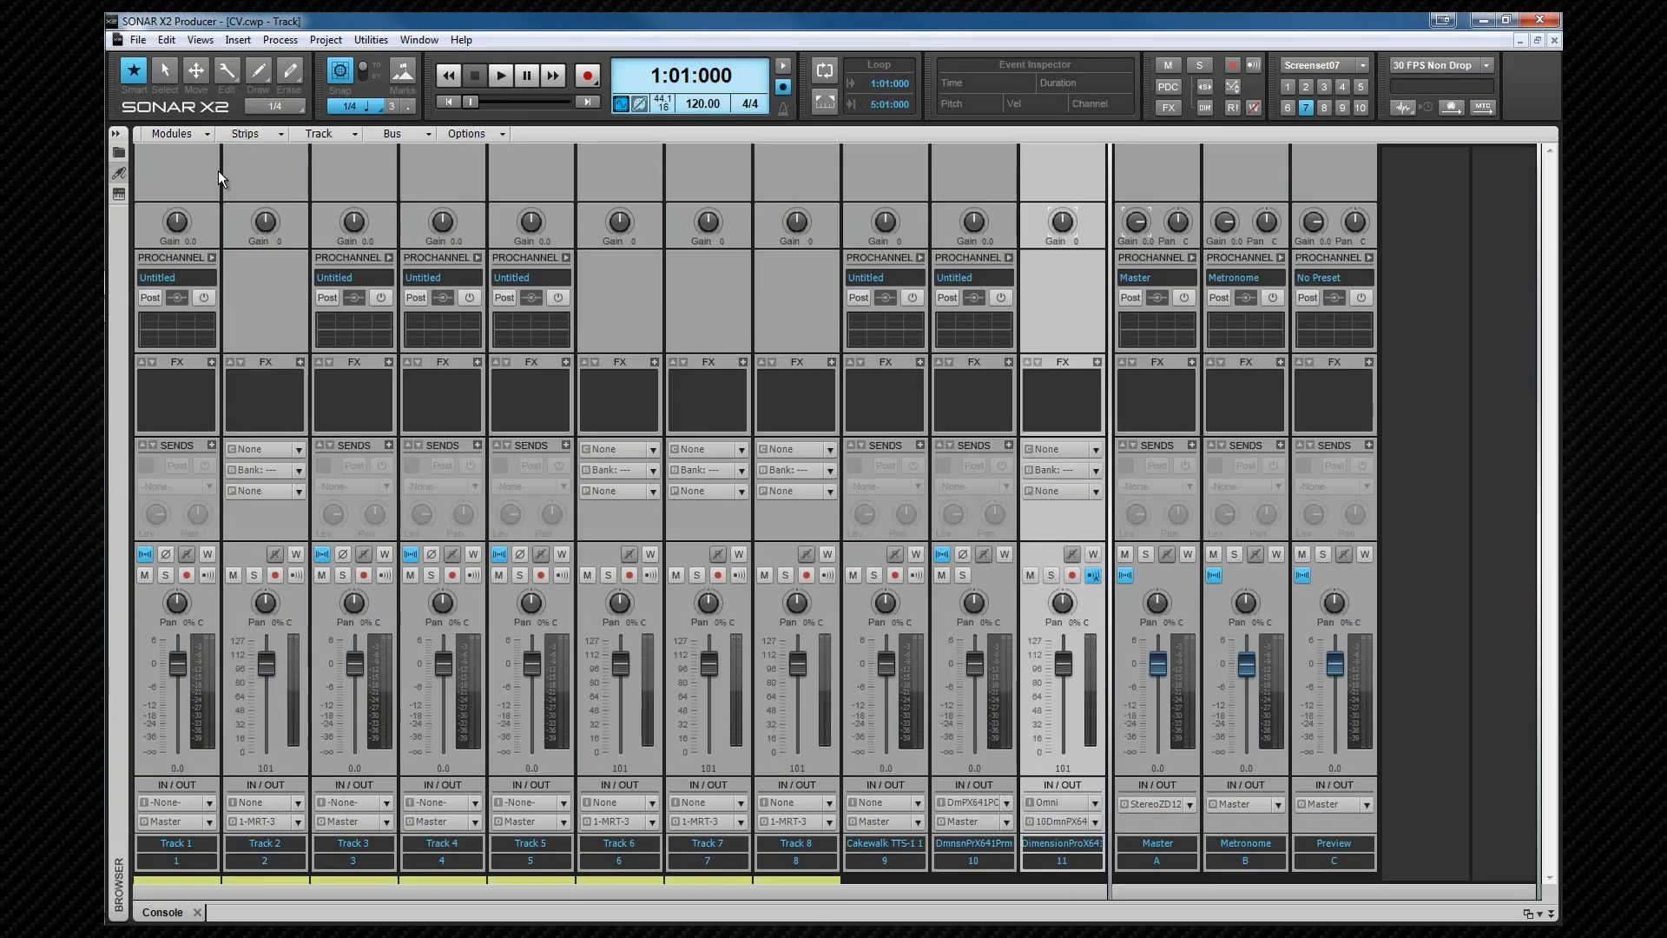
mouse_move(209, 142)
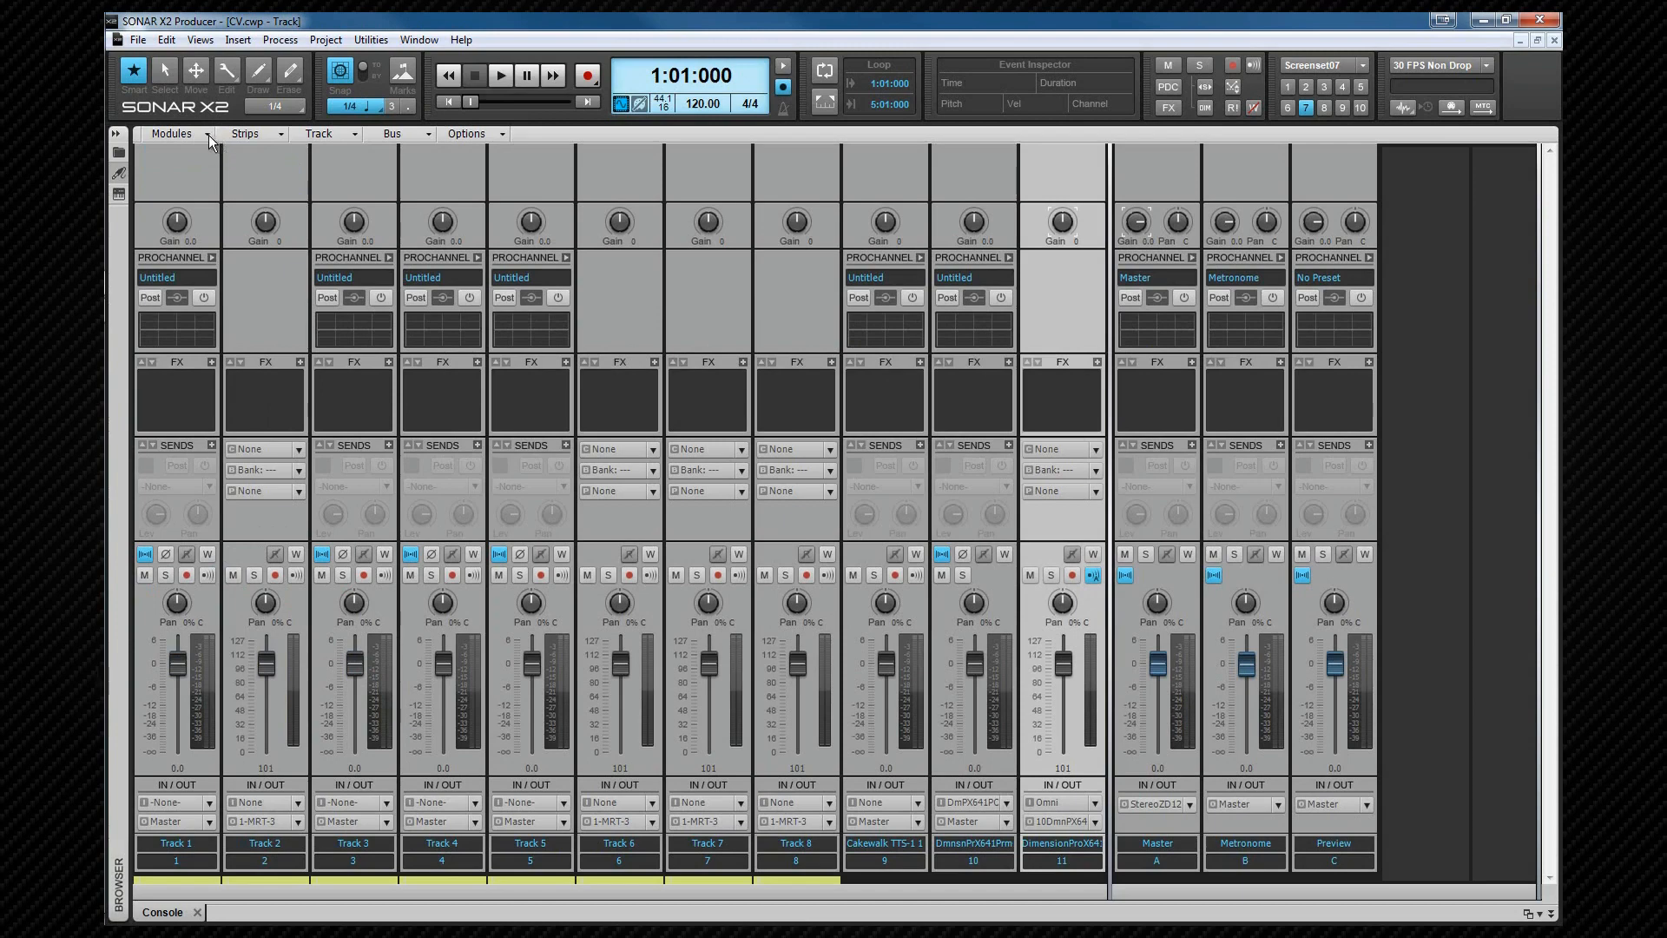